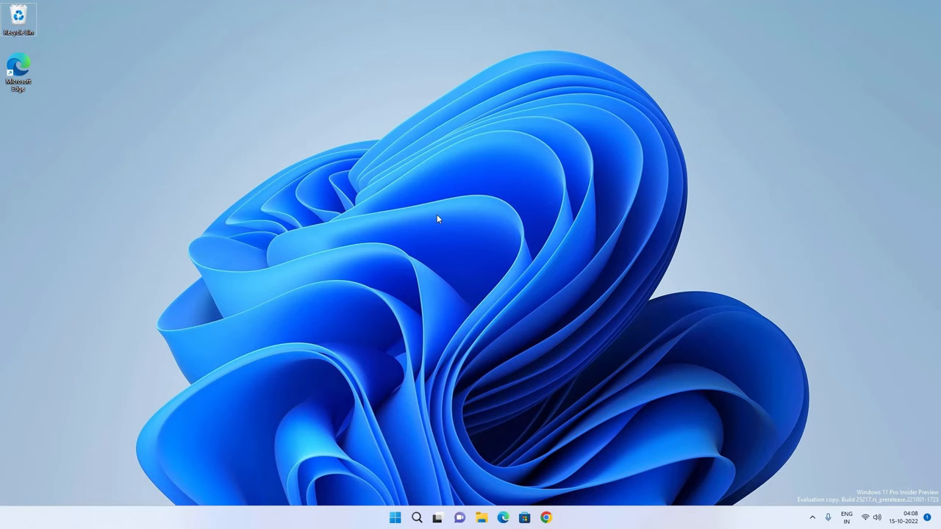
Step: Bring up Xbox Game Bar with Win+G and attempt a recording of the desktop
key(Win+g)
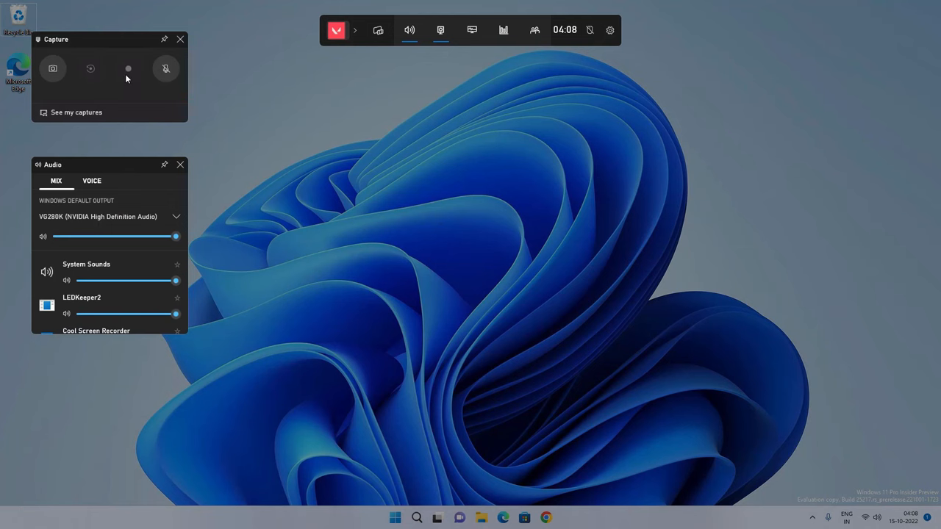
mouse_move(130, 69)
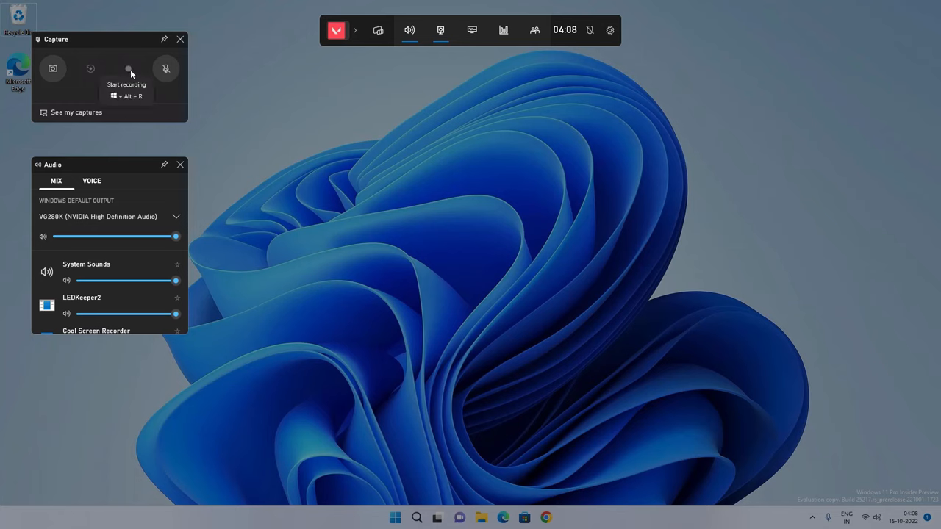
click(128, 69)
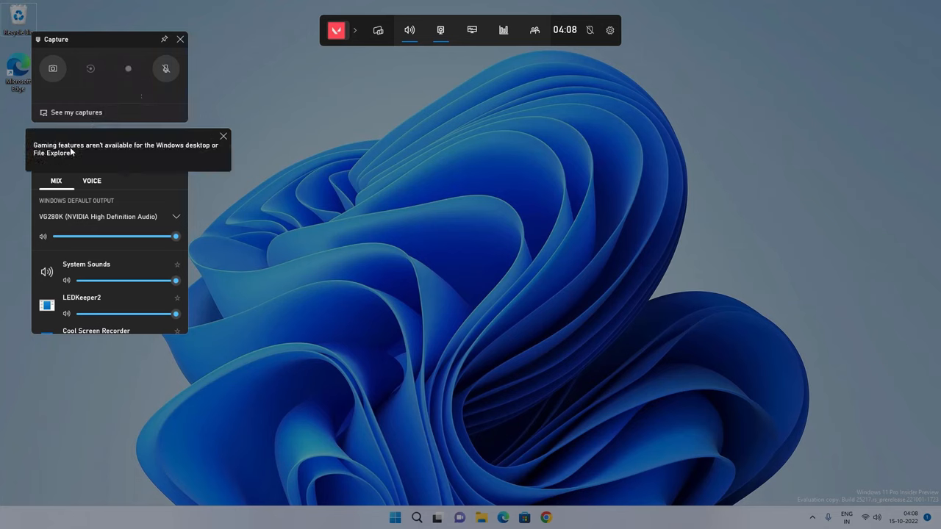
mouse_move(165, 155)
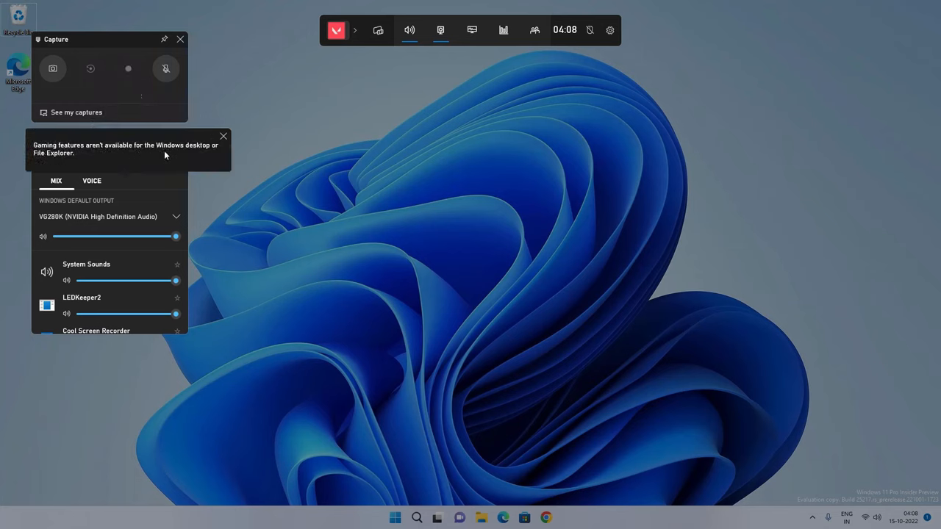
mouse_move(125, 159)
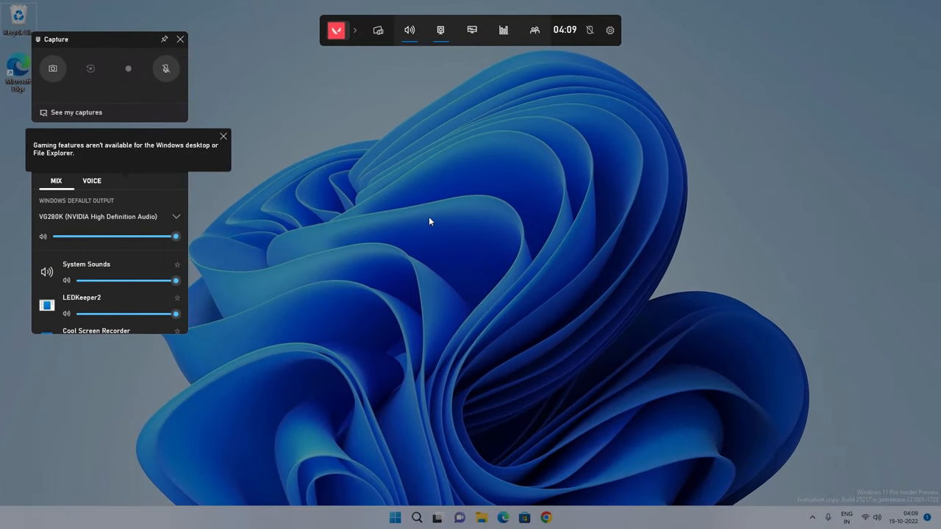
mouse_move(485, 518)
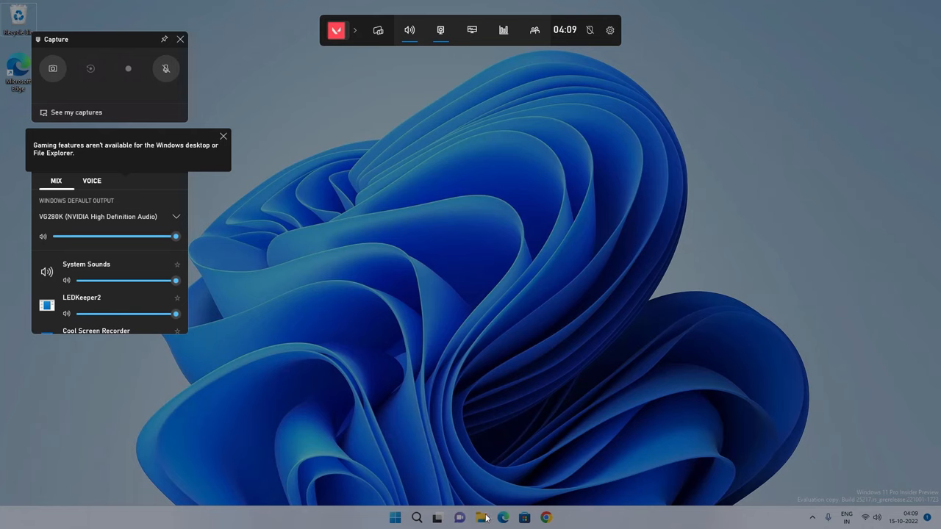
mouse_move(452, 227)
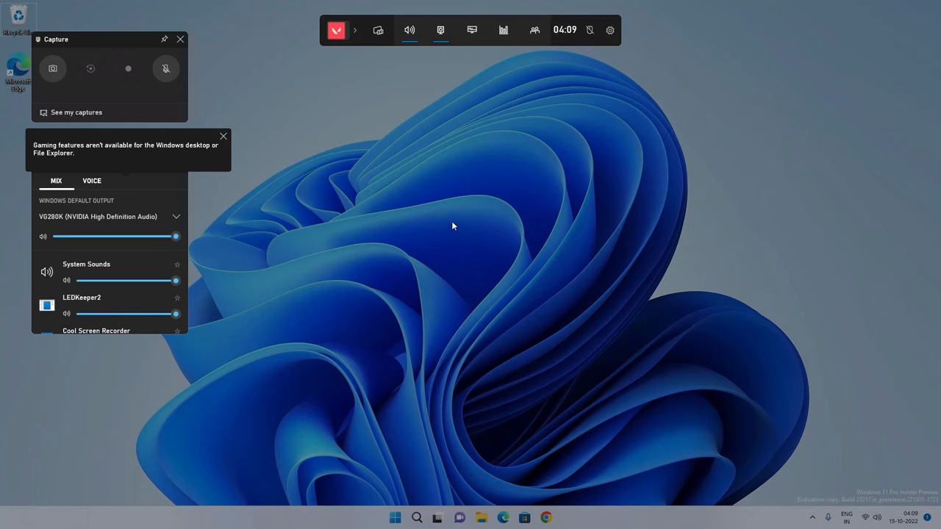
Step: Switch to a Google Chrome window and start a Game Bar recording over it
click(452, 227)
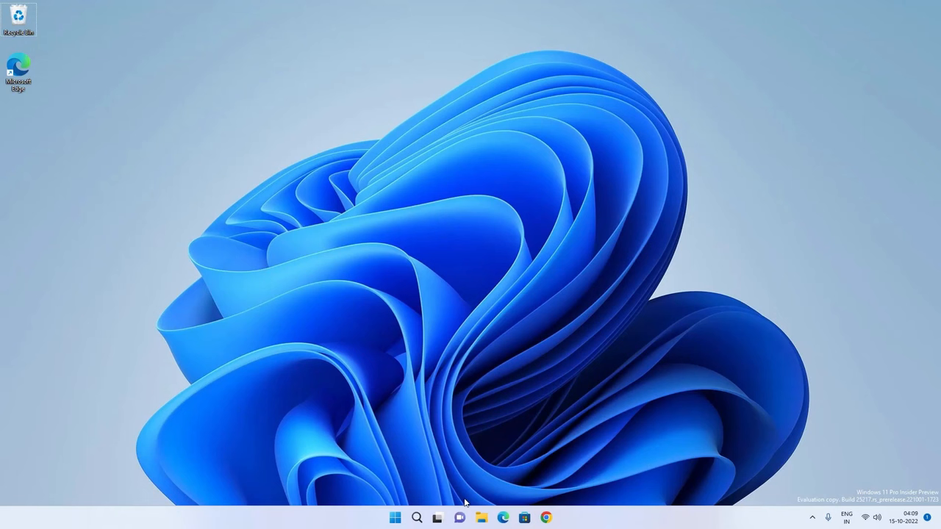
click(547, 518)
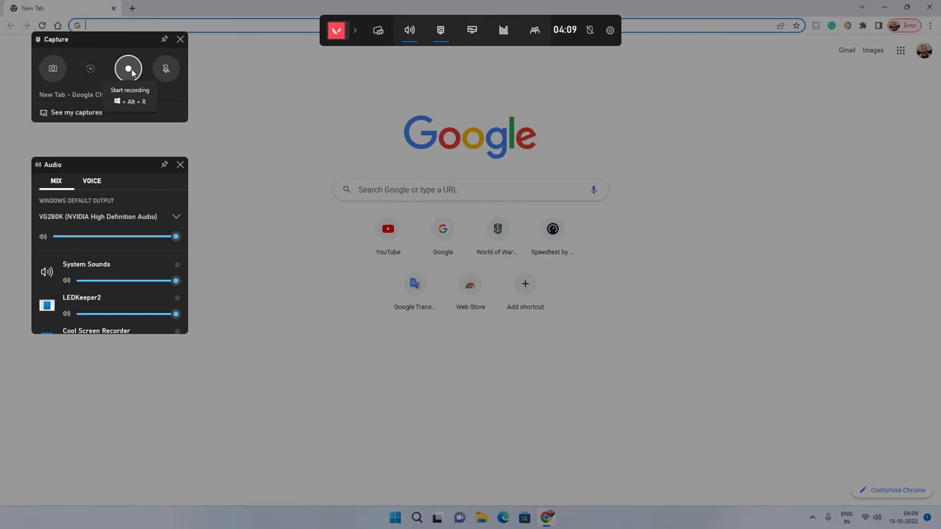
mouse_move(138, 85)
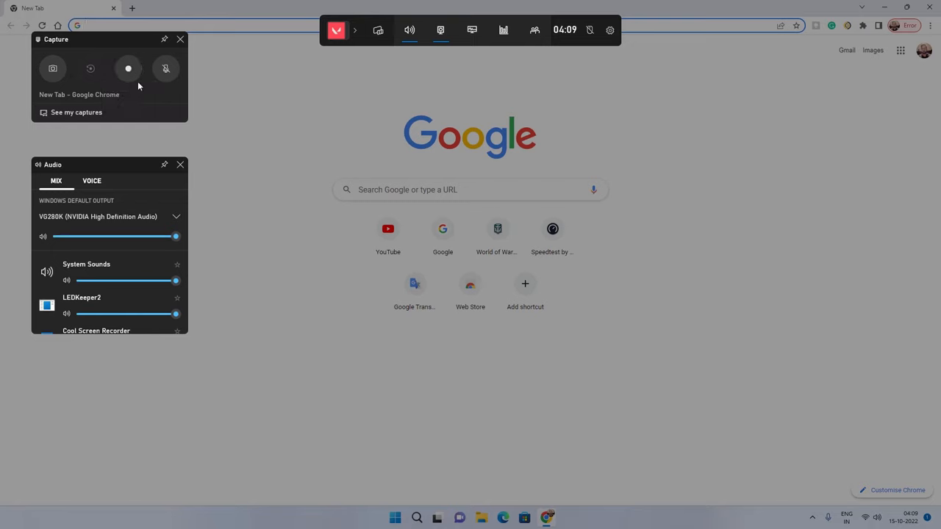
click(127, 69)
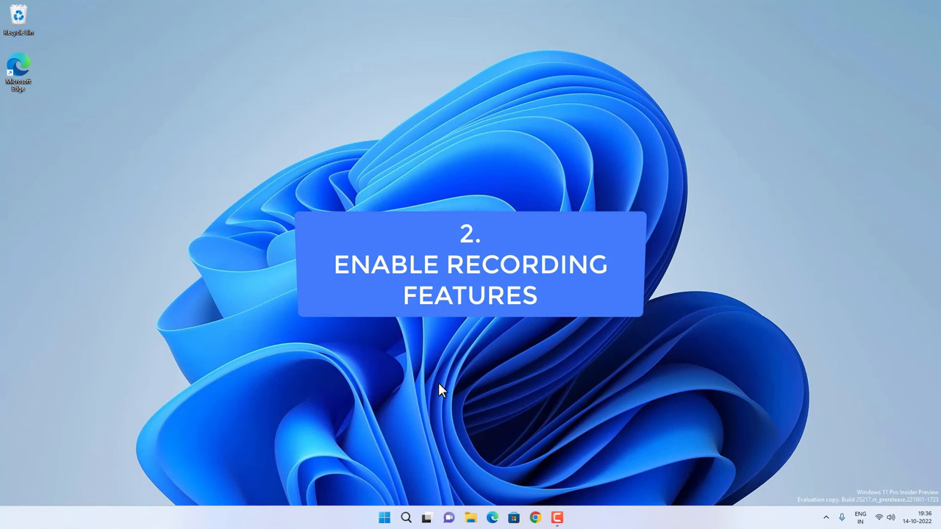
Step: In Settings > Gaming > Xbox Game Bar, switch on opening Game Bar with the controller's Xbox button
click(383, 517)
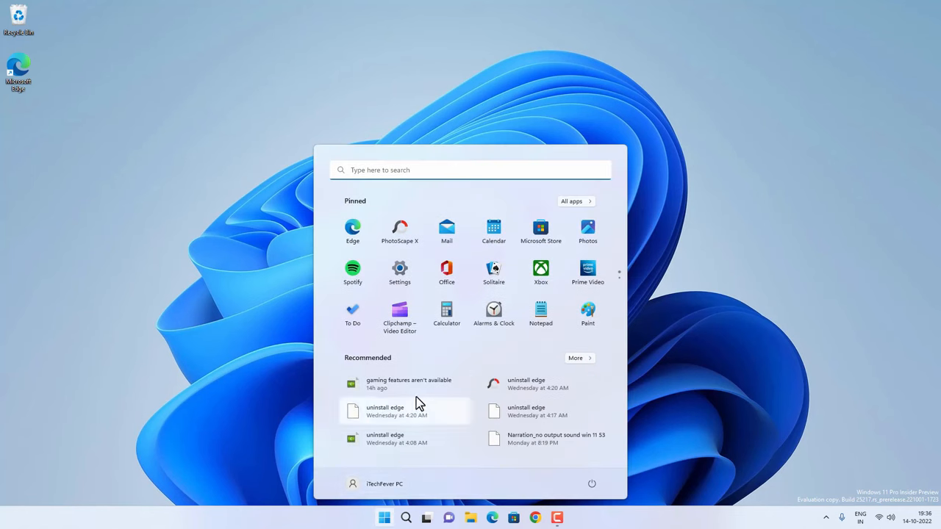
click(400, 268)
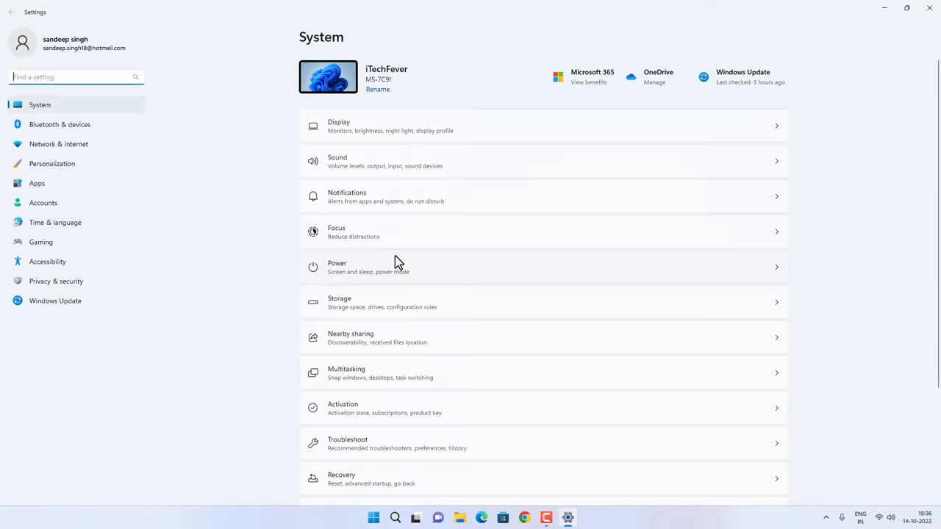
click(41, 241)
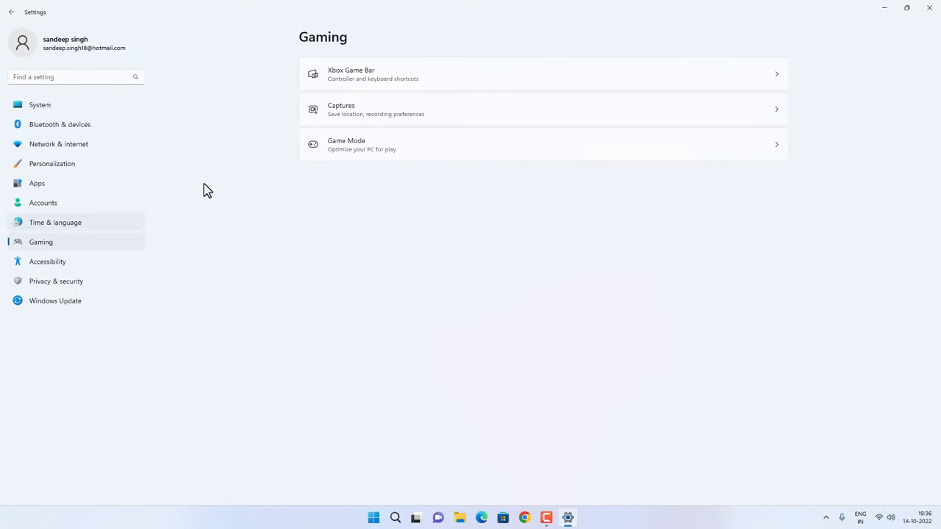
click(544, 74)
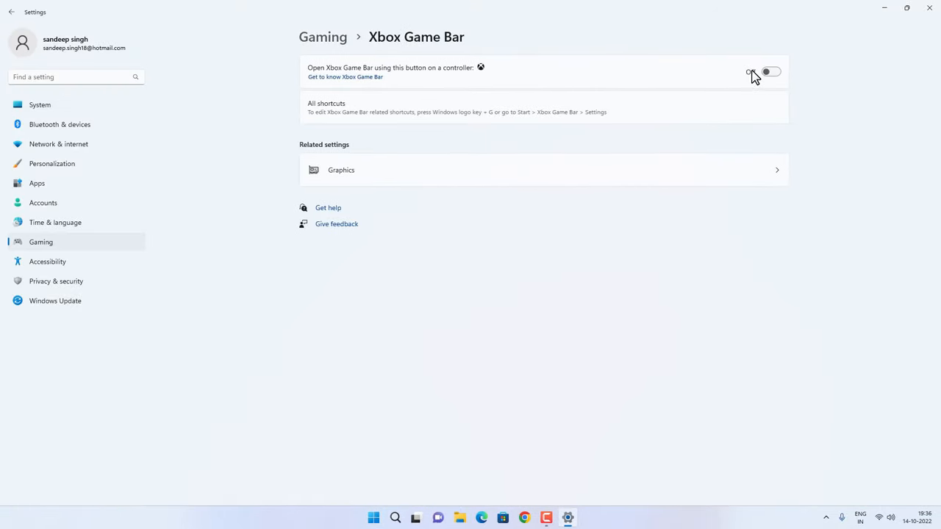
click(771, 71)
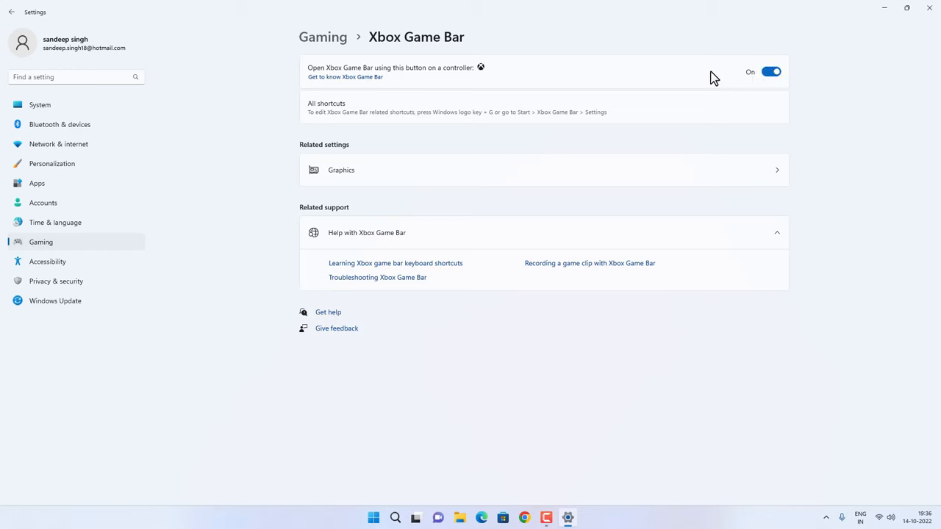
mouse_move(330, 43)
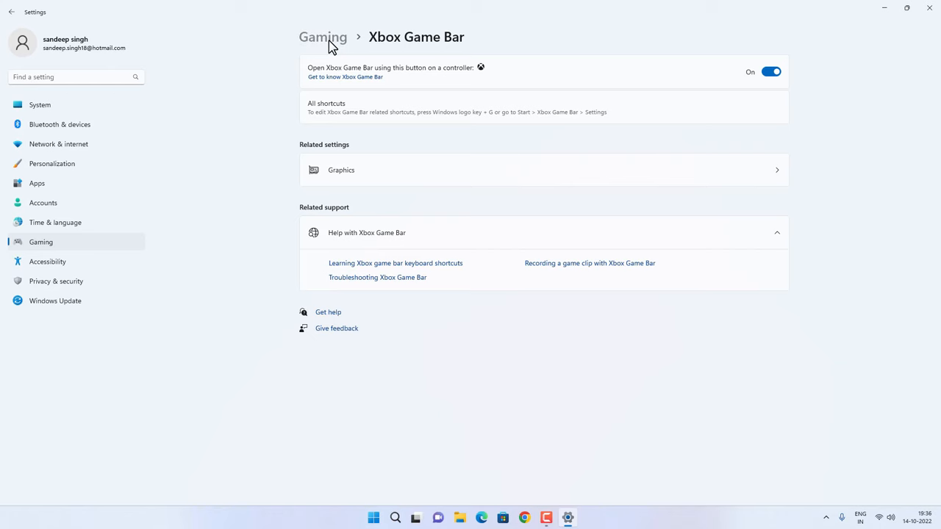
Step: In Gaming > Captures, switch on 'Record what happened' and expand its background recording options
click(322, 37)
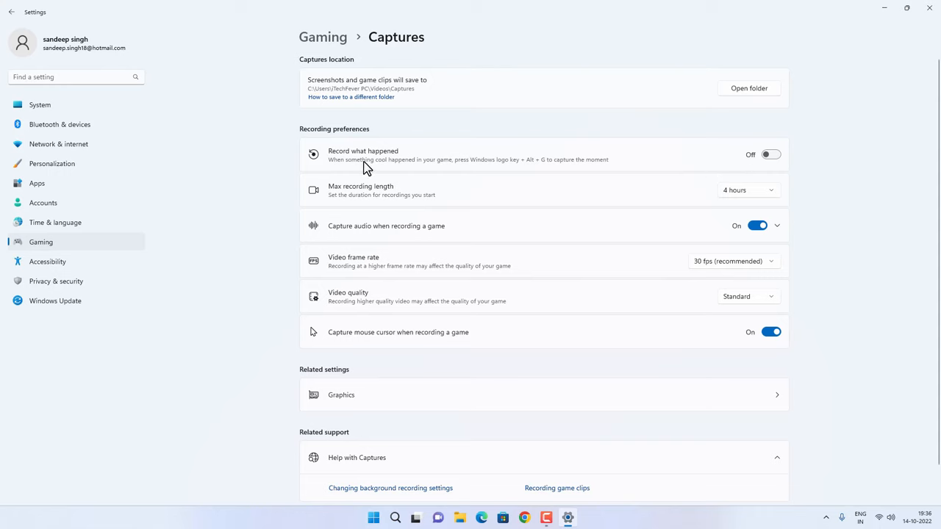
mouse_move(785, 162)
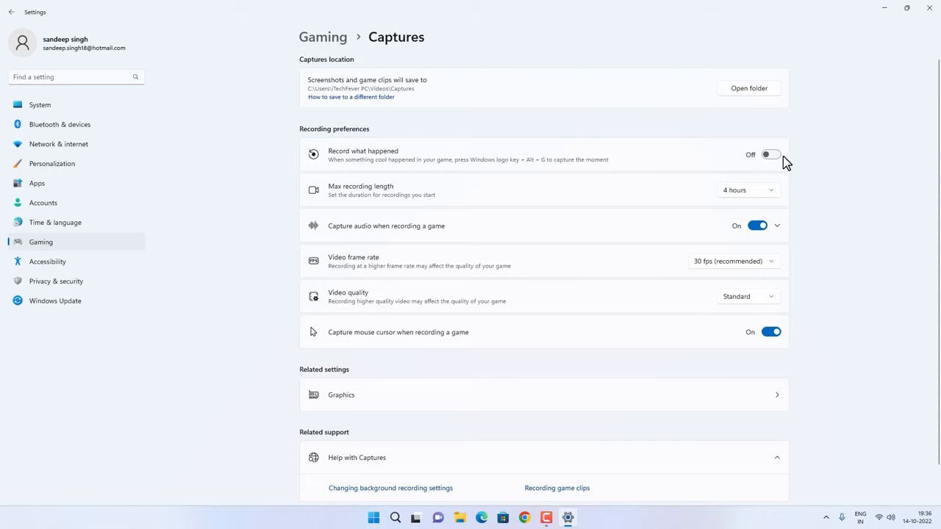
click(765, 154)
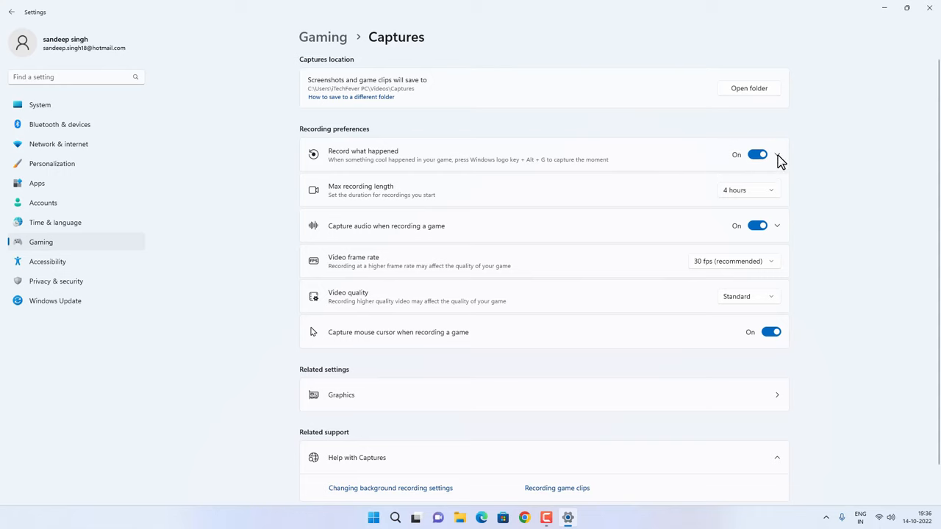
click(776, 154)
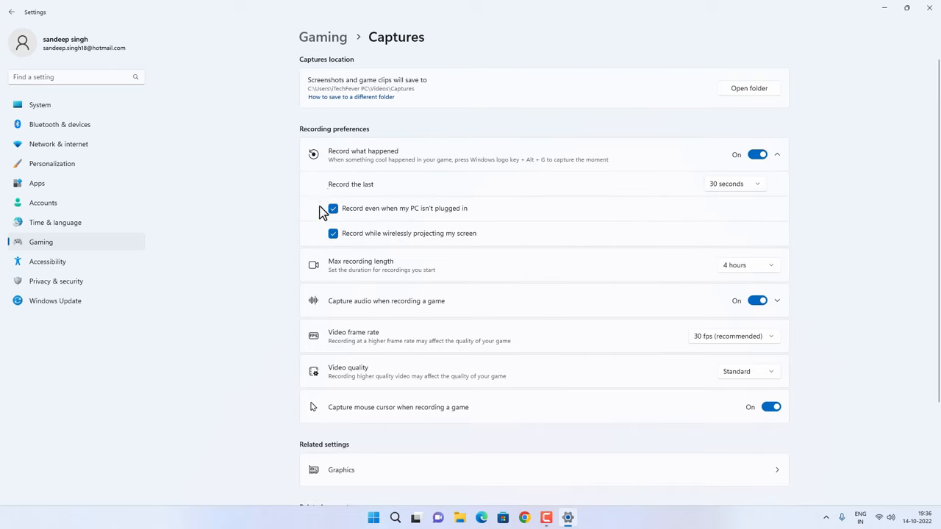
mouse_move(396, 216)
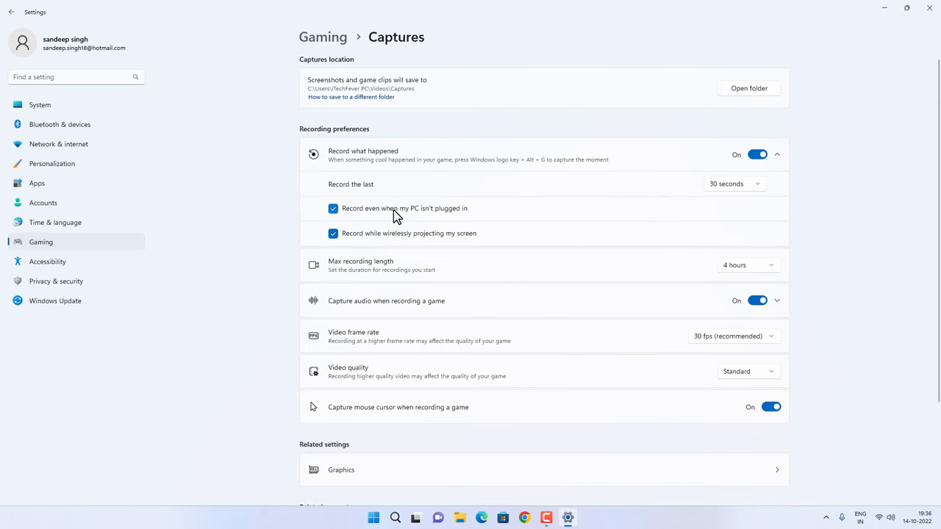
mouse_move(380, 97)
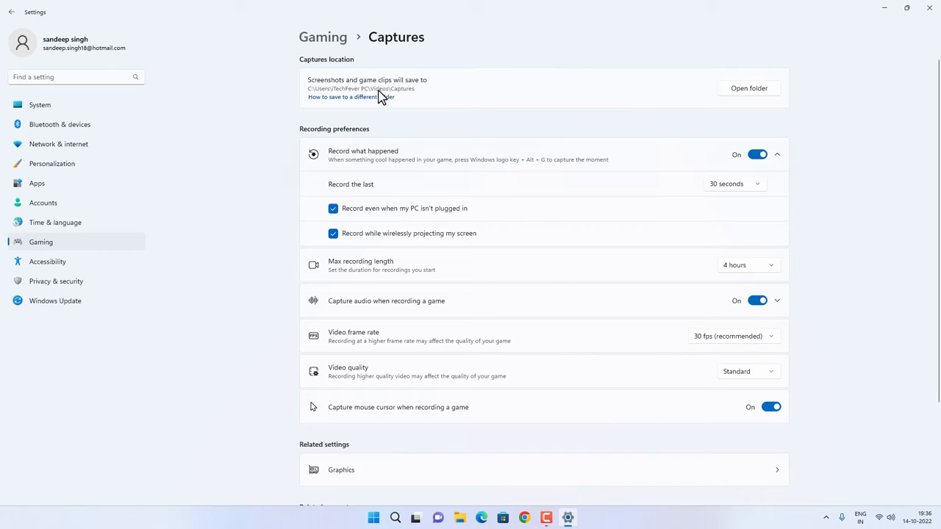
mouse_move(654, 323)
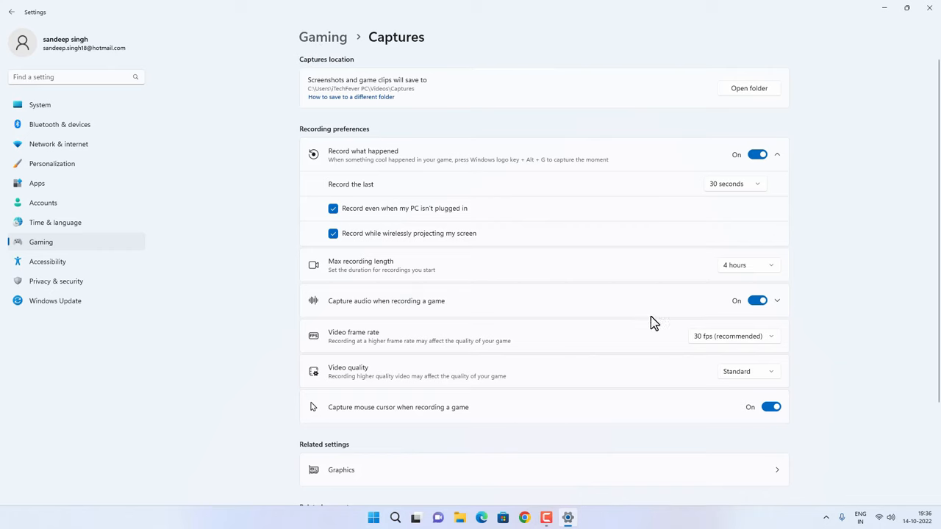
scroll(down, 3)
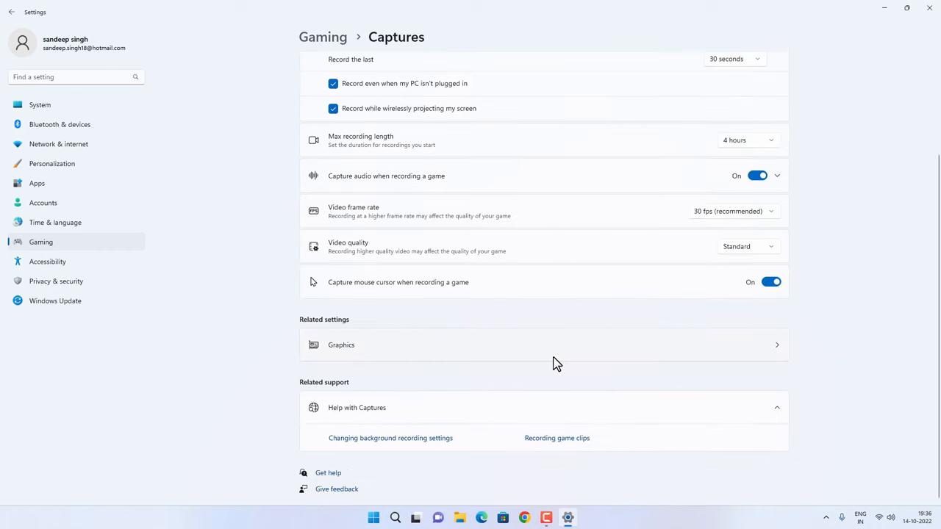
scroll(up, 3)
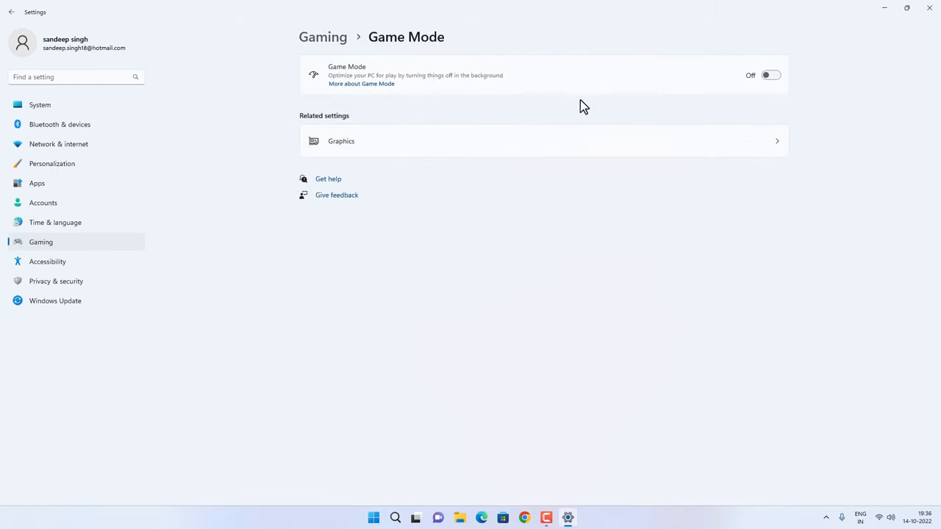
Step: Switch on Game Mode and close the Settings window
click(770, 74)
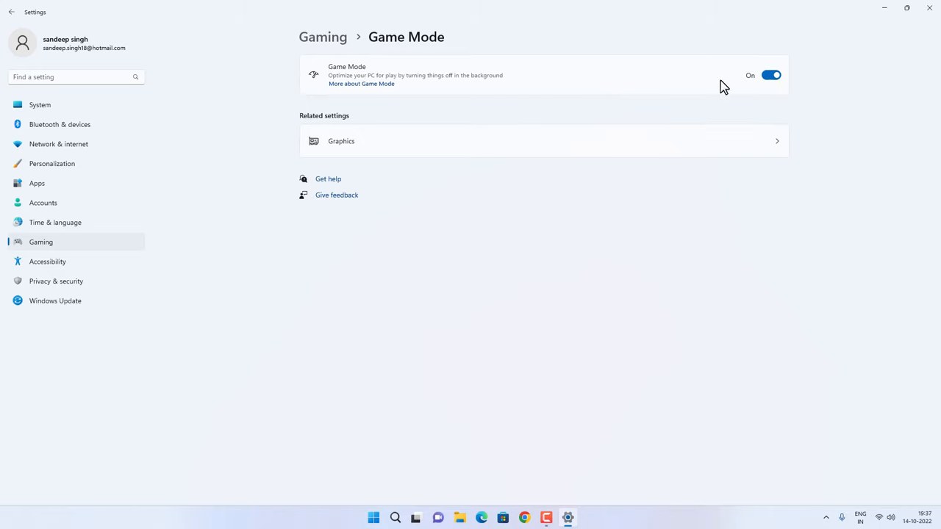
mouse_move(929, 11)
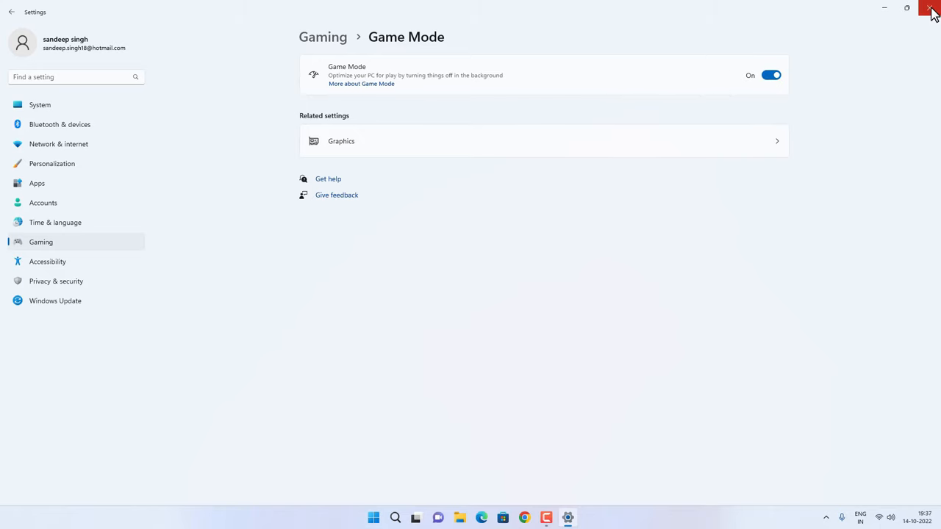
click(932, 9)
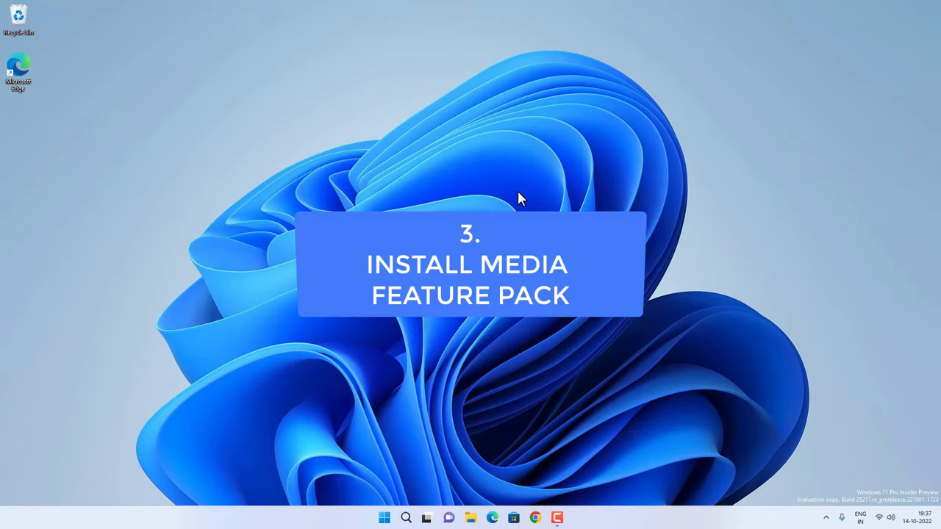
Step: Reopen Settings on Apps > Optional features and search installed features for 'media'
click(385, 517)
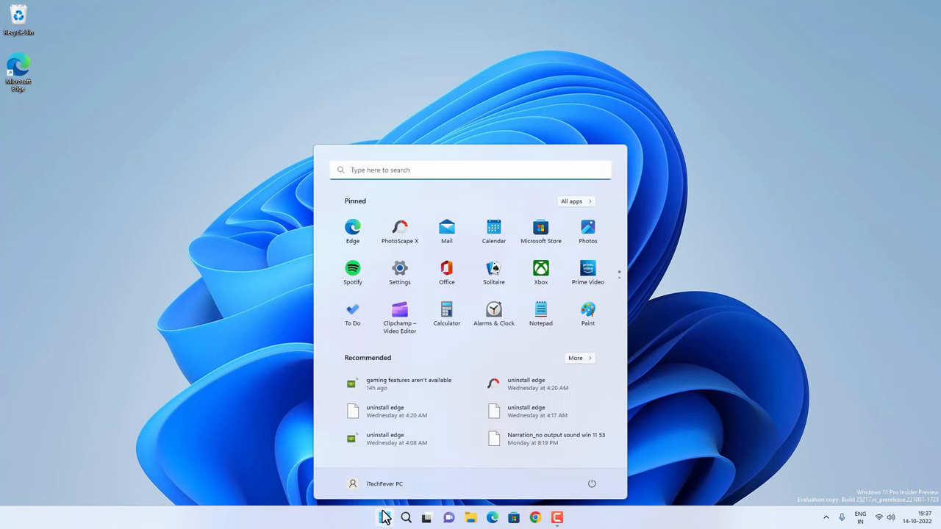
click(400, 267)
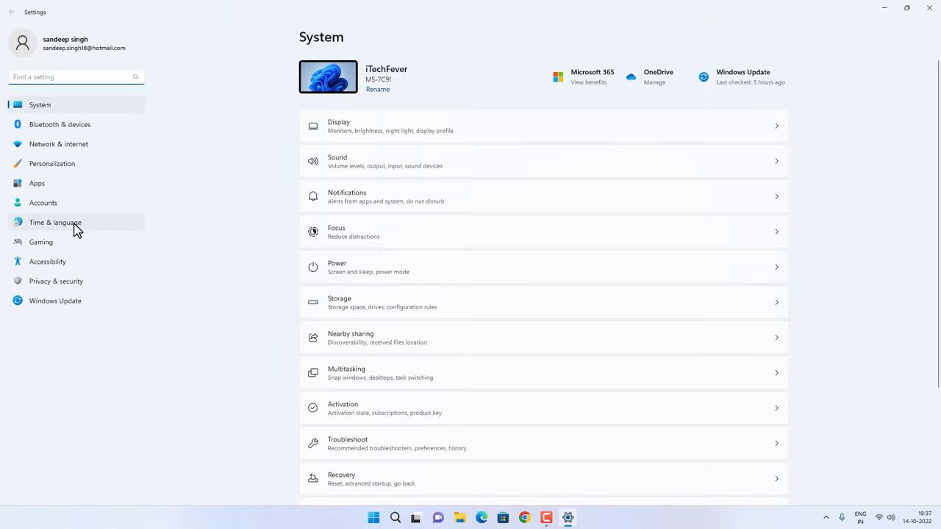
click(36, 183)
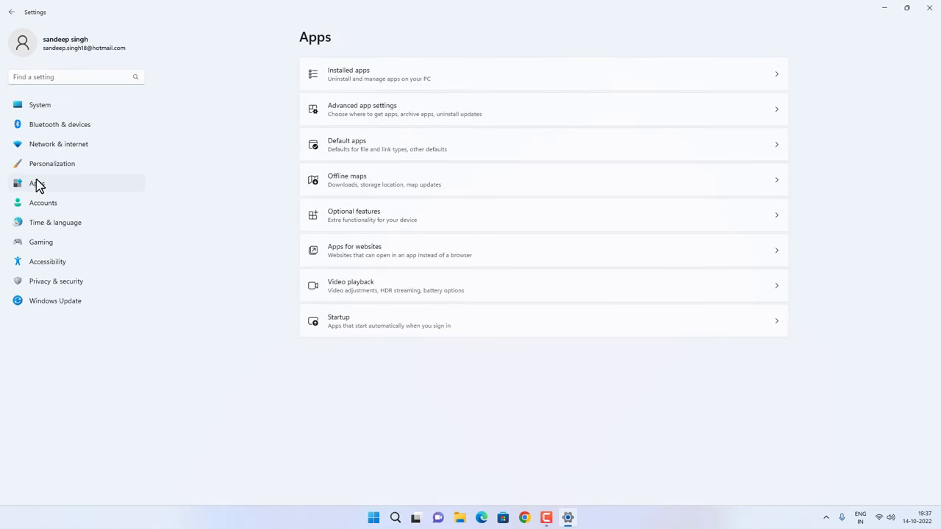
mouse_move(382, 221)
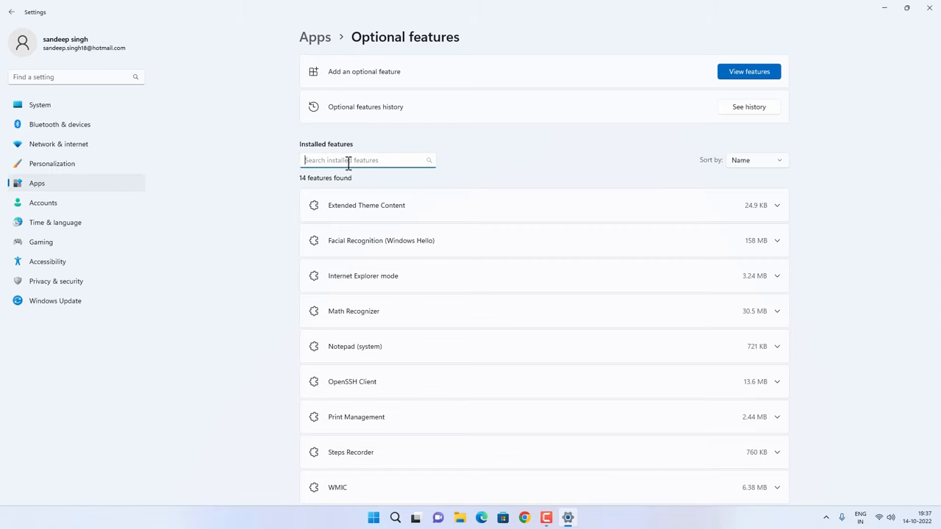
text(me)
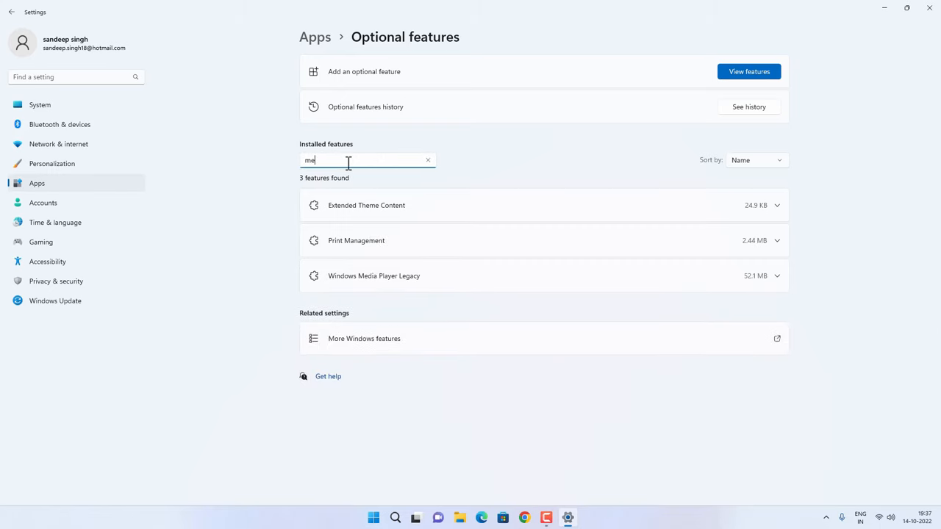
text(dia)
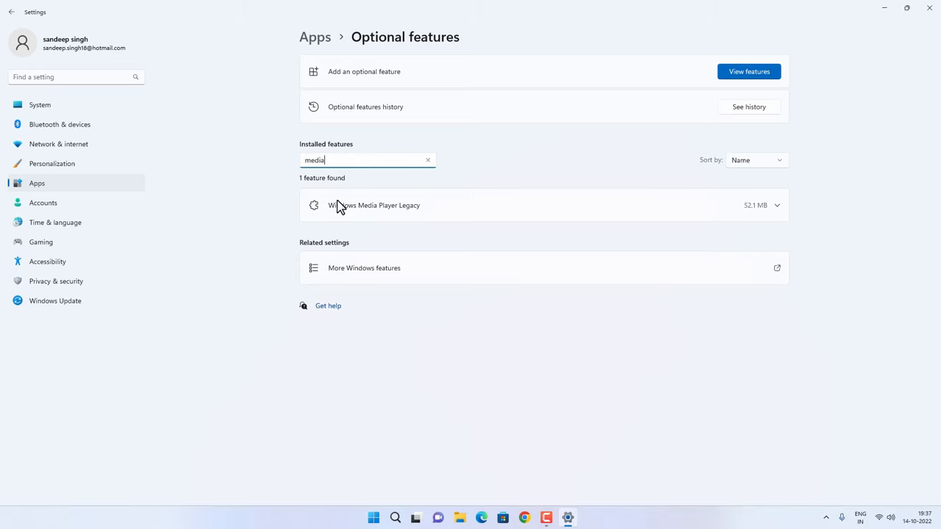
mouse_move(351, 78)
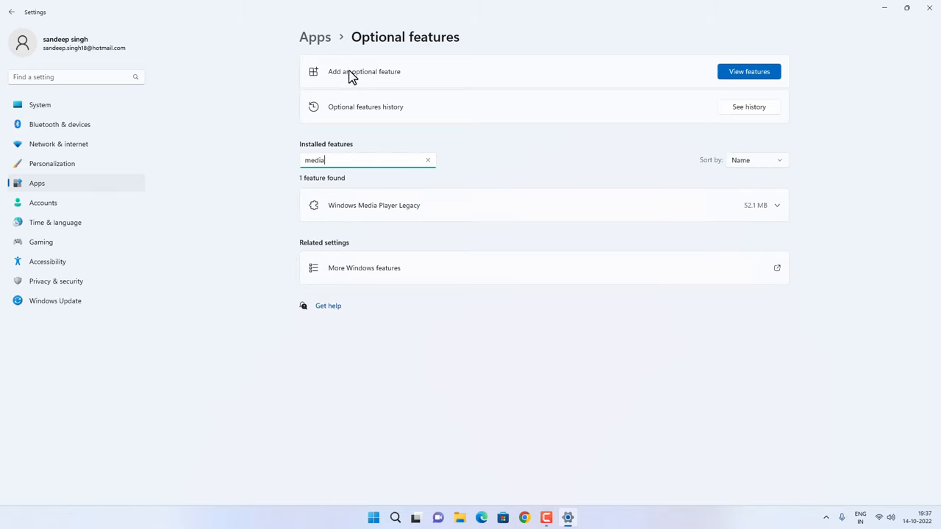
click(748, 70)
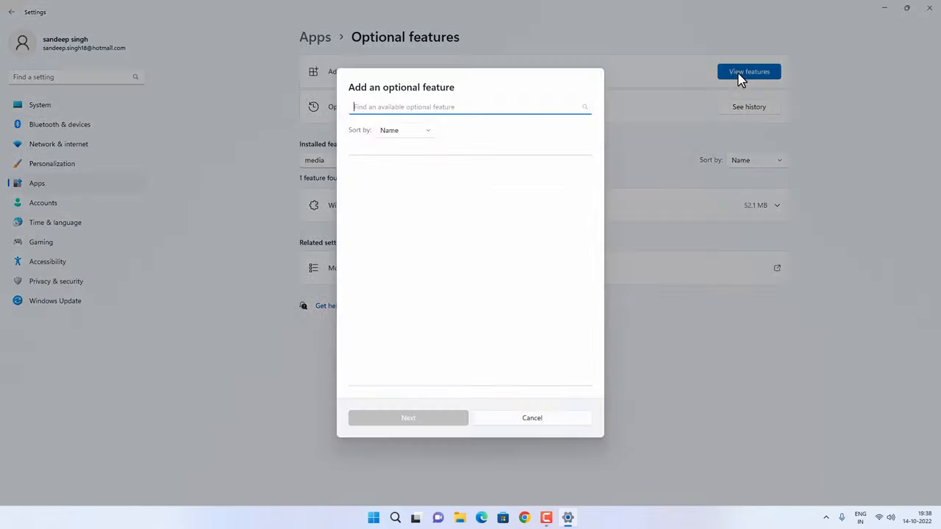
text(m)
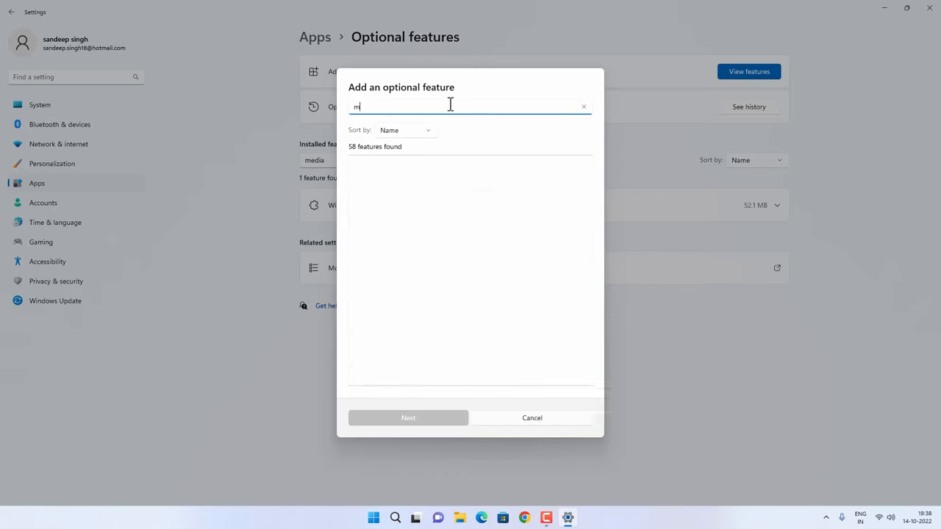
text(edi)
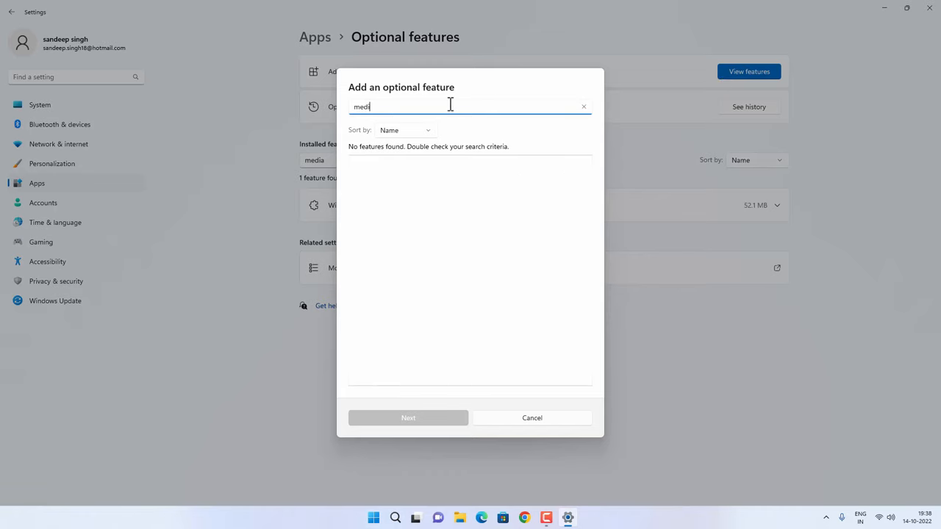
mouse_move(403, 285)
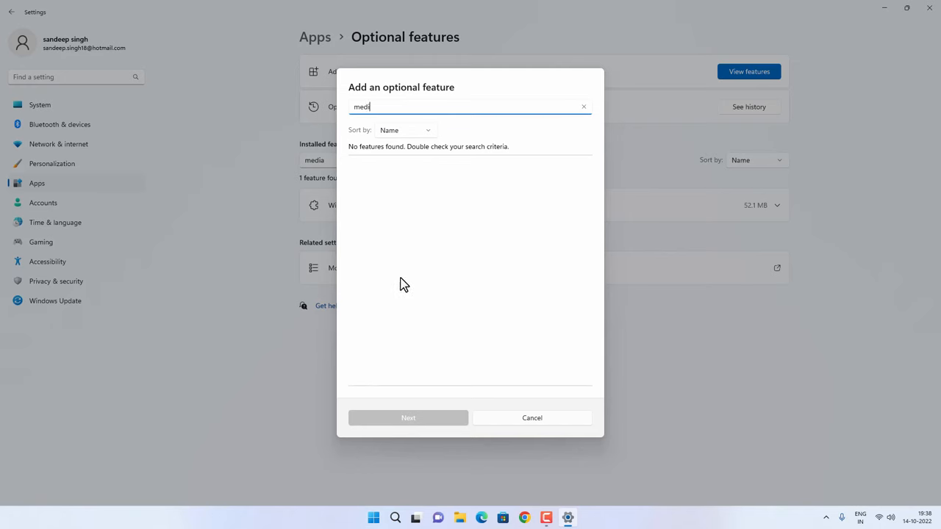
click(583, 105)
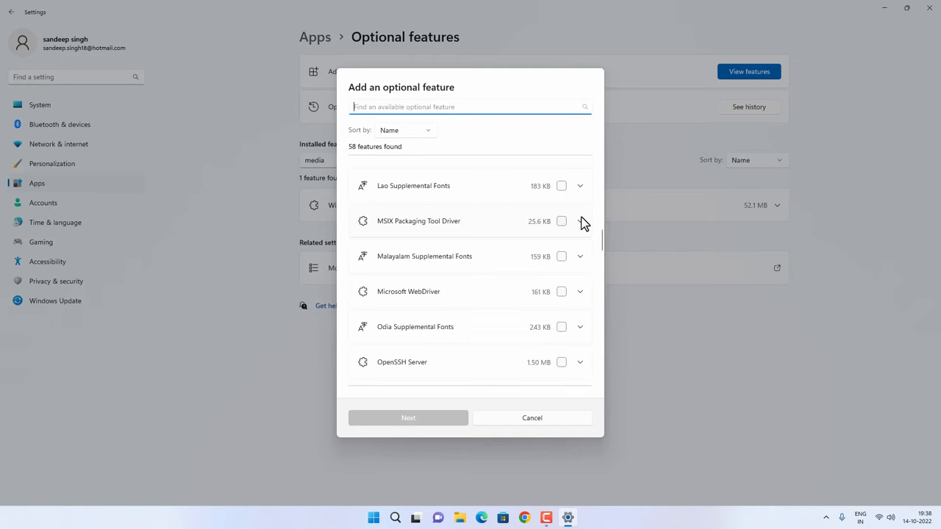
click(561, 220)
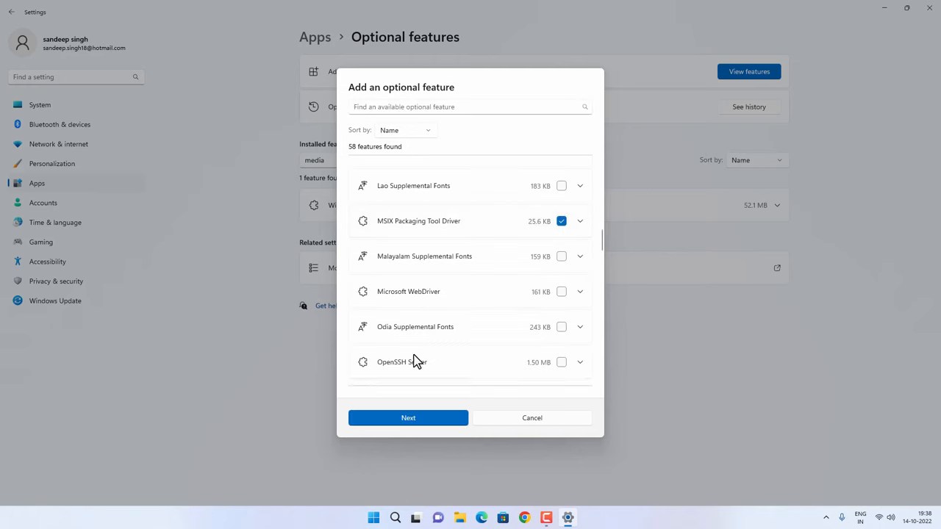
mouse_move(533, 418)
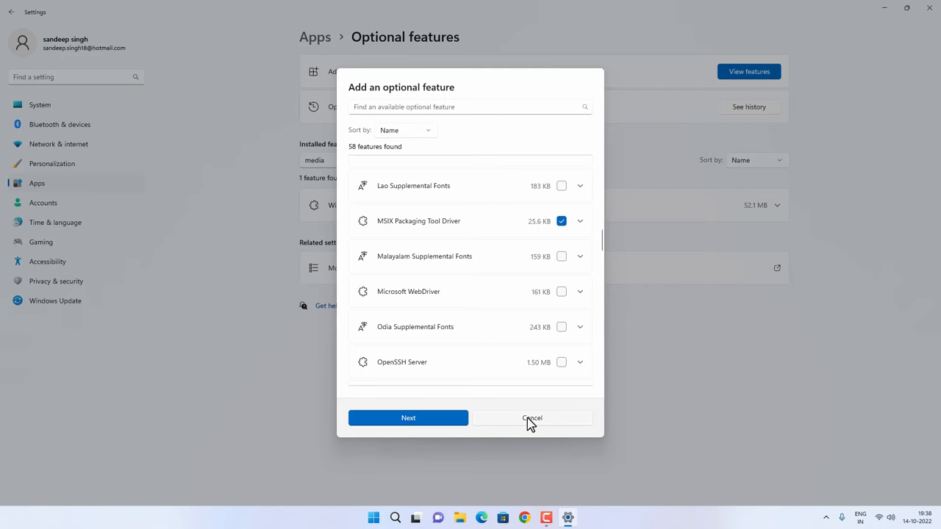
click(532, 418)
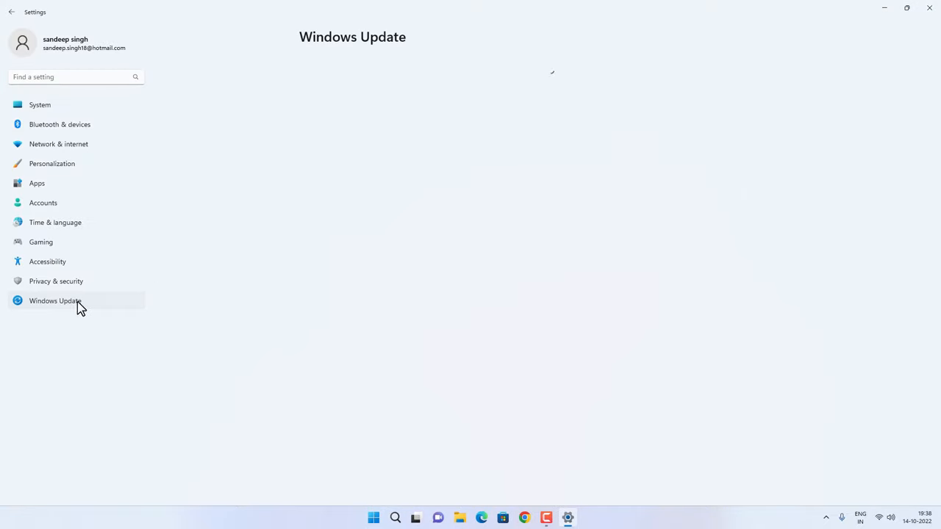
Step: Go to Windows Update and start a check for new updates
click(54, 300)
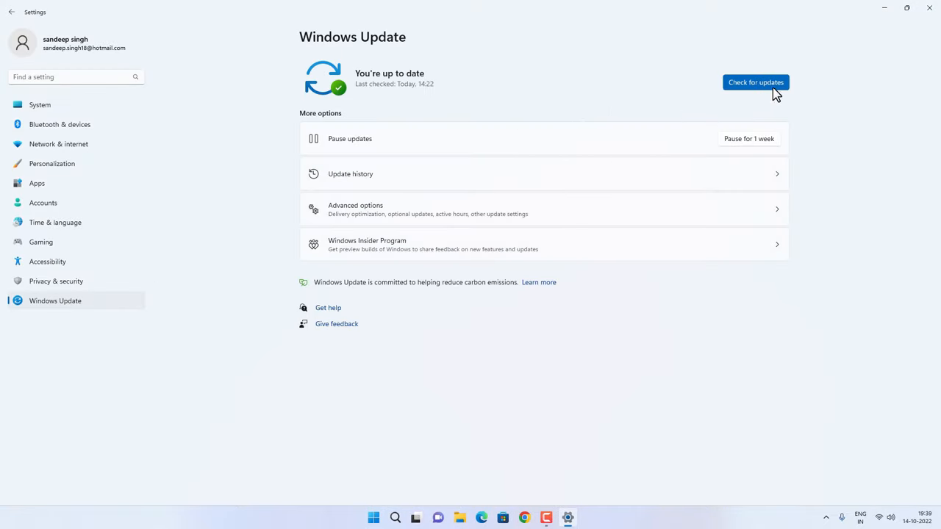
click(755, 82)
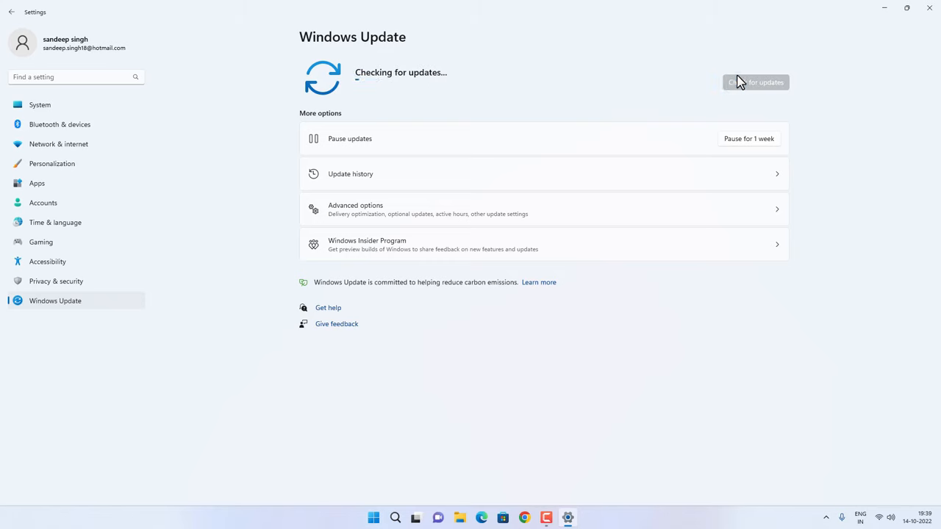
mouse_move(622, 102)
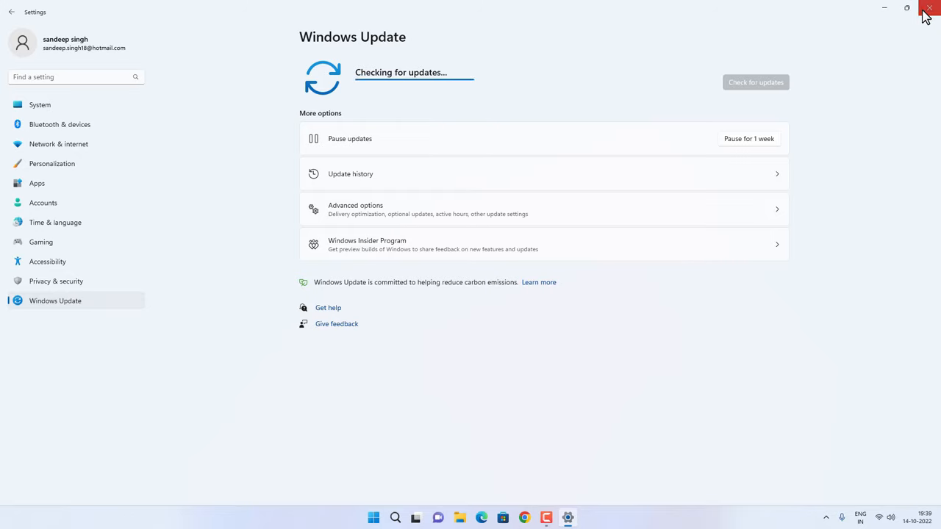
Step: Restart Settings and open System > Troubleshoot > Other troubleshooters
click(929, 9)
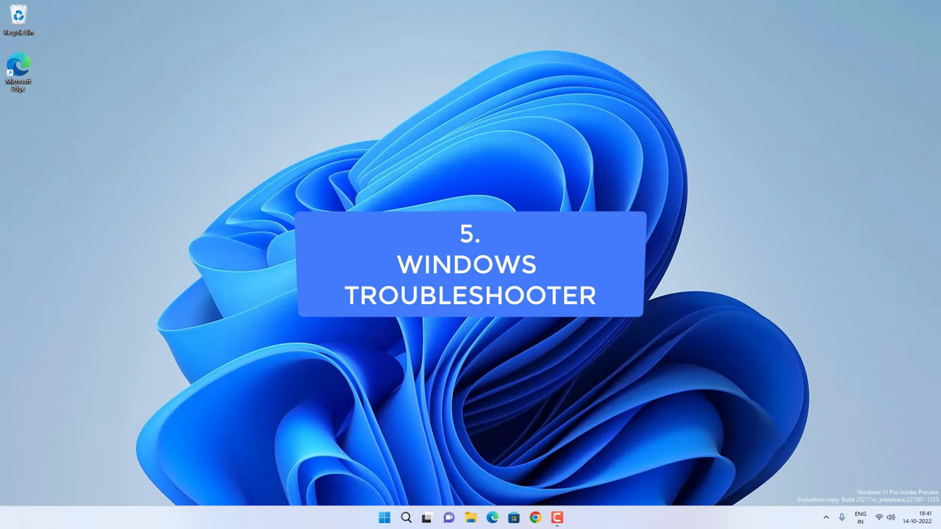
mouse_move(382, 518)
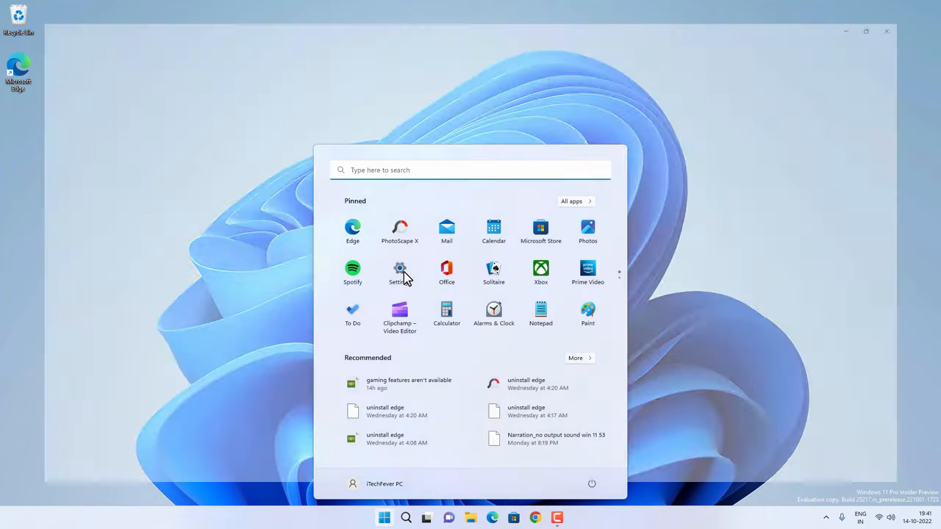
click(400, 272)
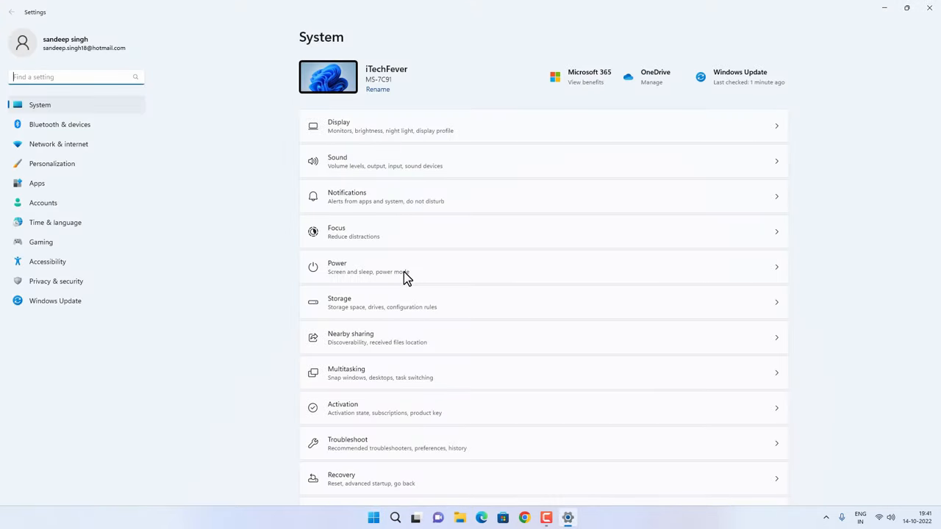
mouse_move(353, 341)
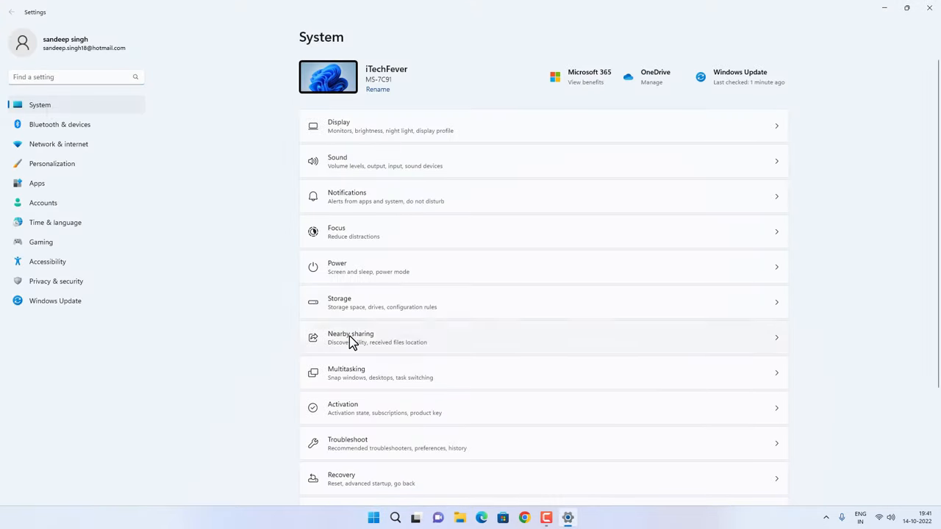
click(544, 443)
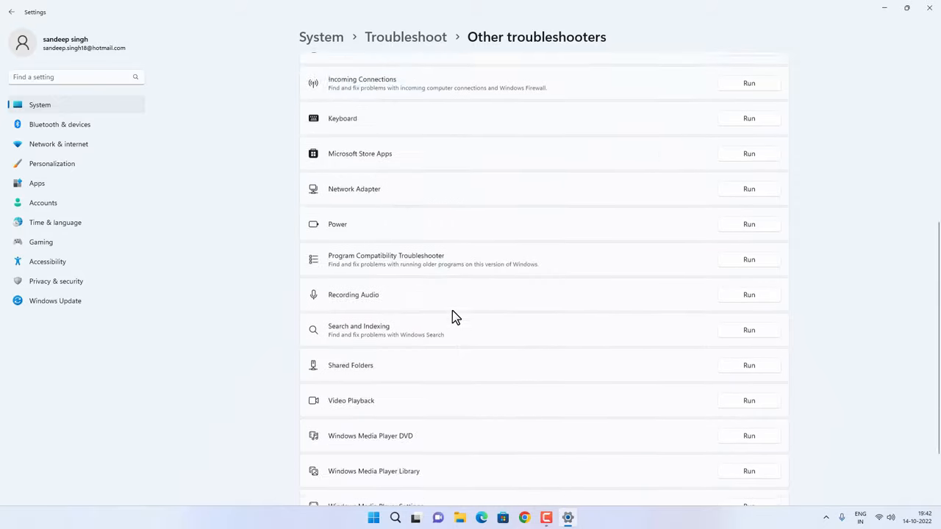
Step: Run the Microsoft Store Apps troubleshooter and continue it past the reset notice
scroll(up, 3)
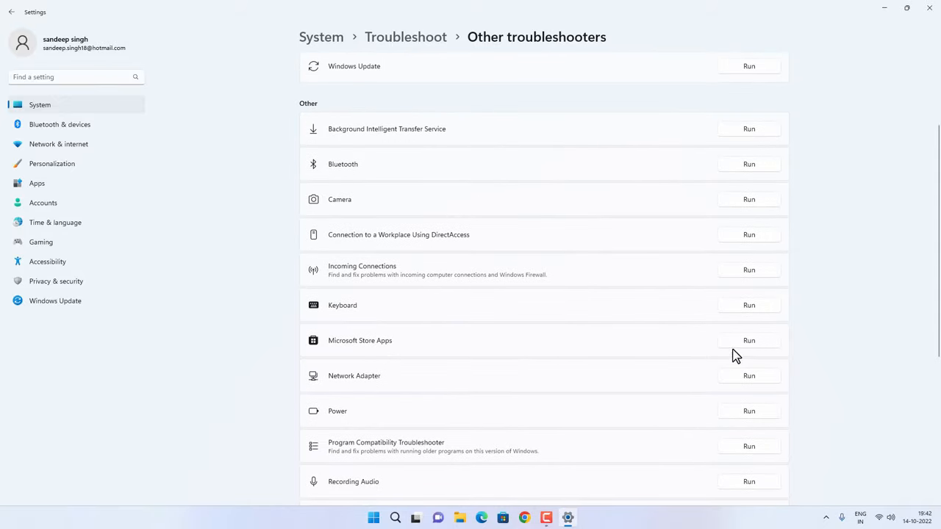
click(748, 341)
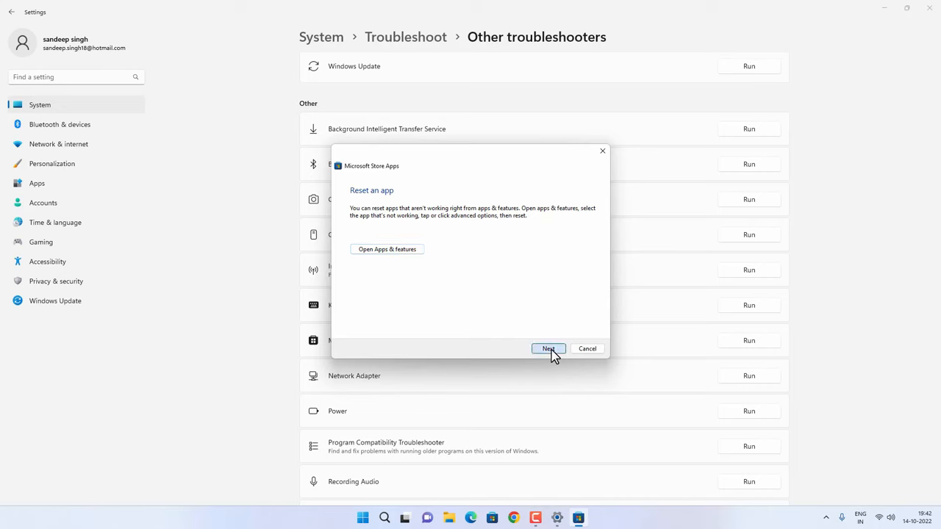
click(548, 348)
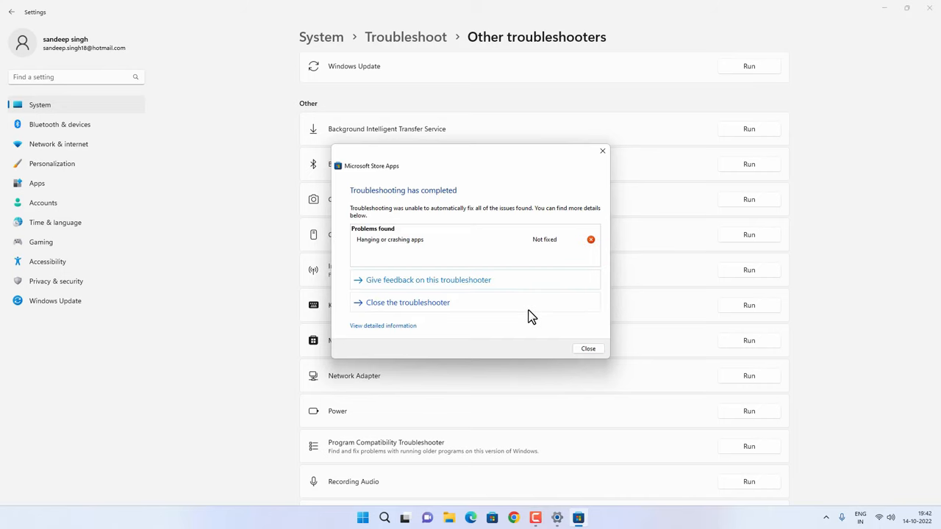
mouse_move(420, 247)
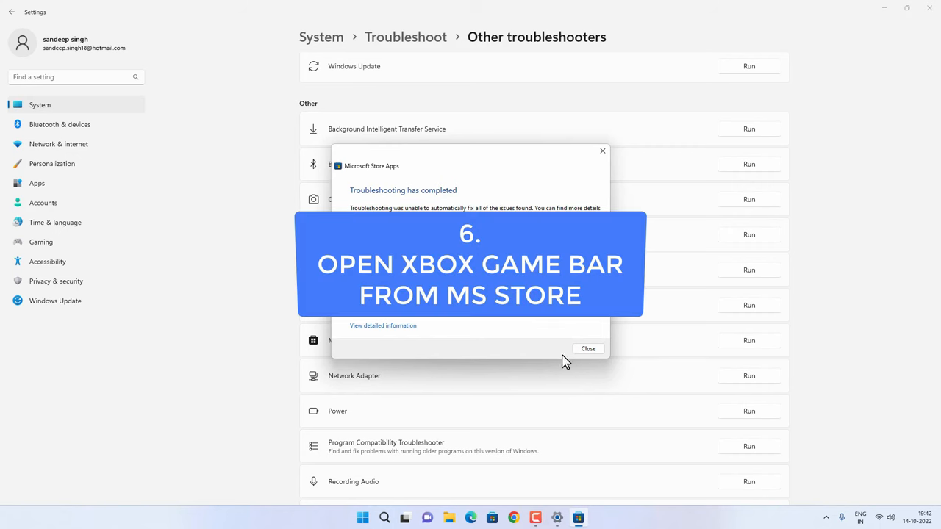
Step: Close the troubleshooter and Settings, find the Xbox Game Bar page in Microsoft Store, then close the Store
click(588, 348)
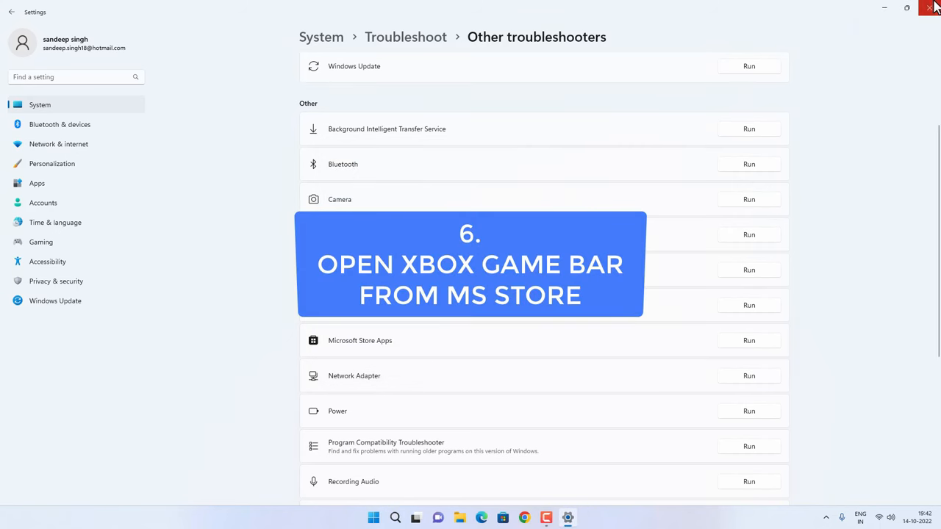
click(933, 8)
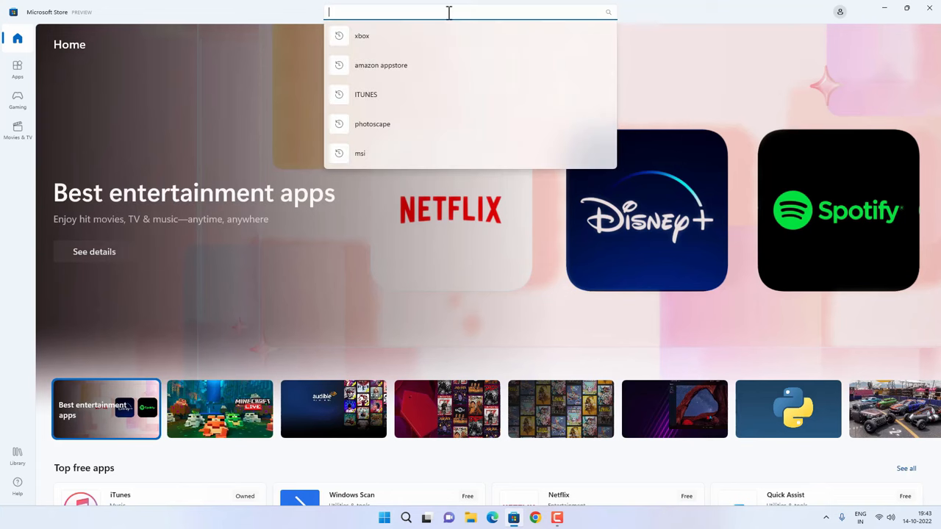
text(xbox game)
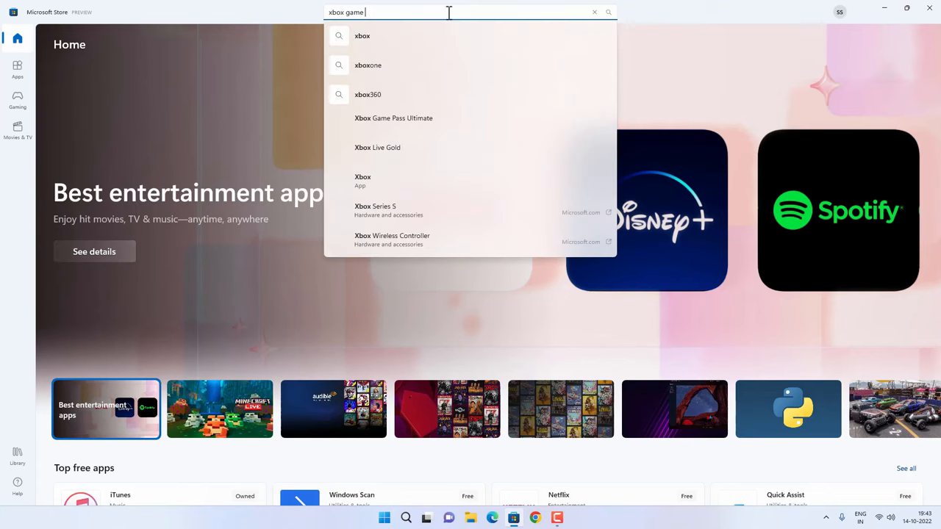
text(bar)
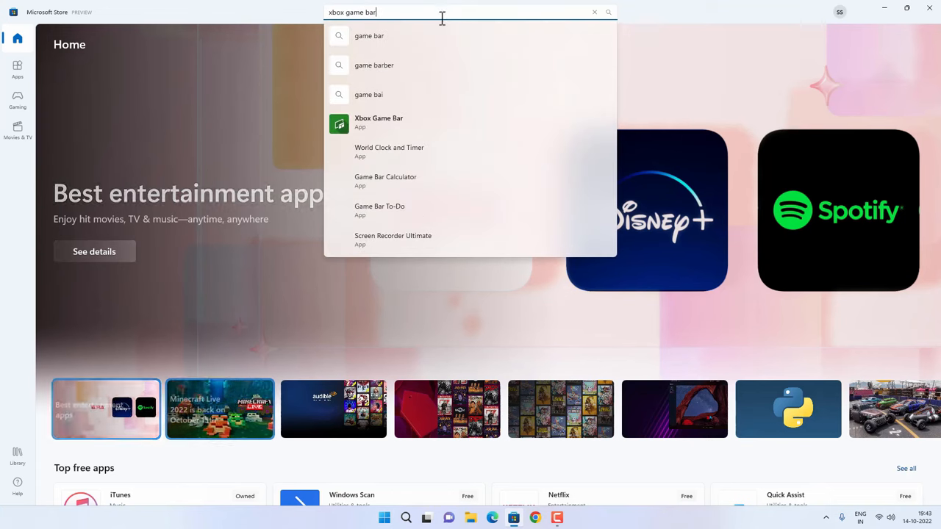
click(379, 122)
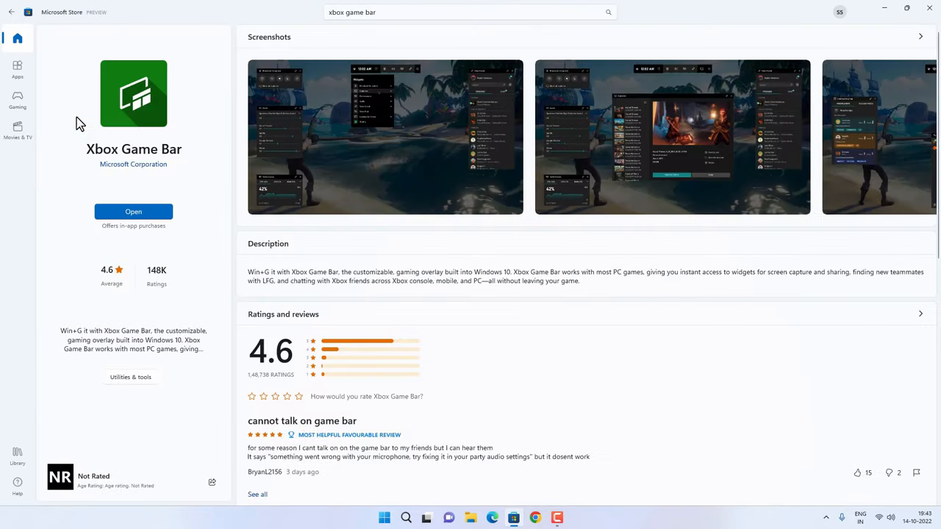
mouse_move(217, 116)
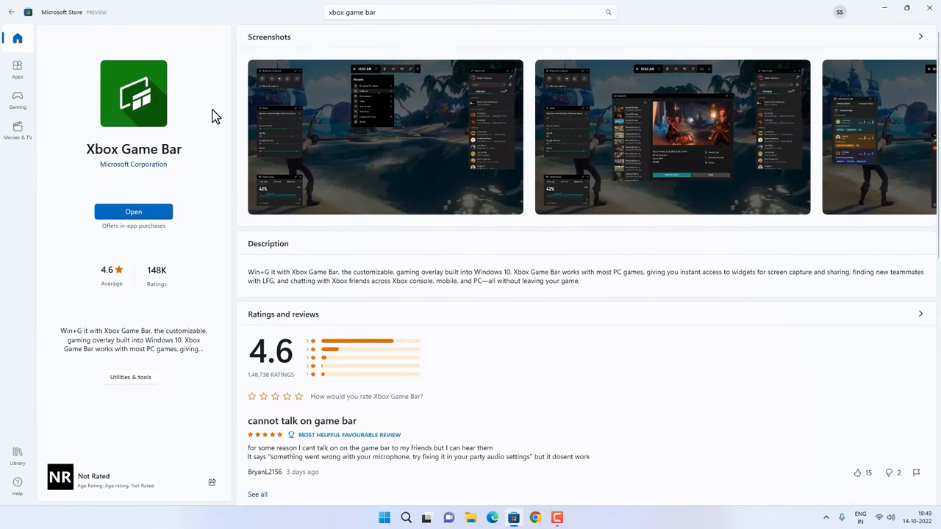
mouse_move(121, 73)
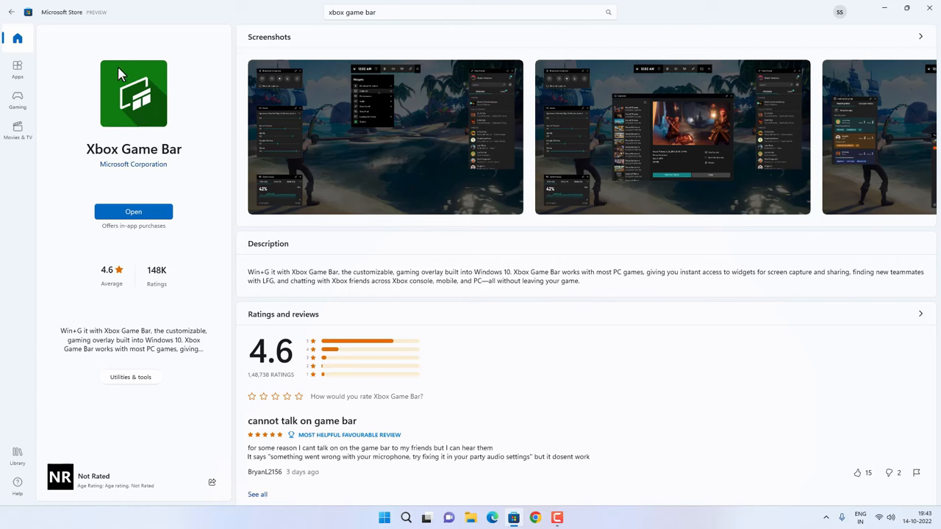
mouse_move(234, 208)
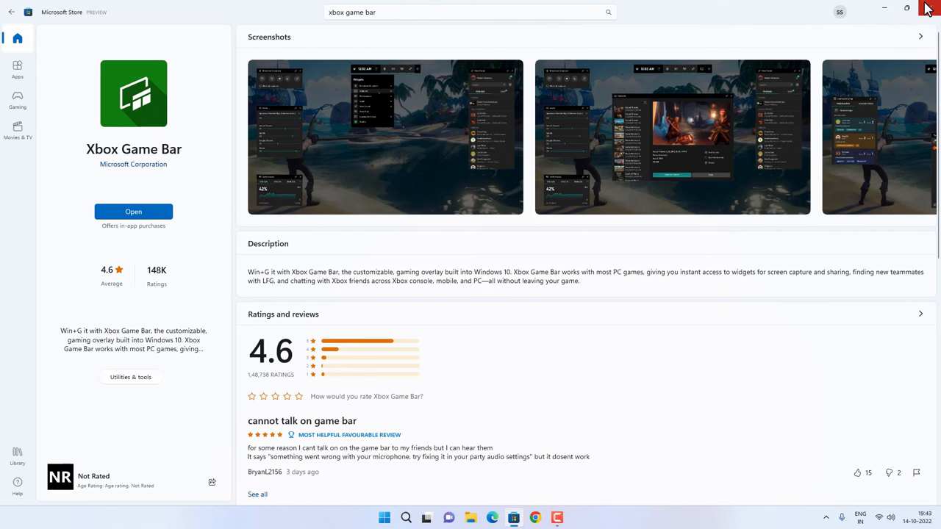
click(926, 9)
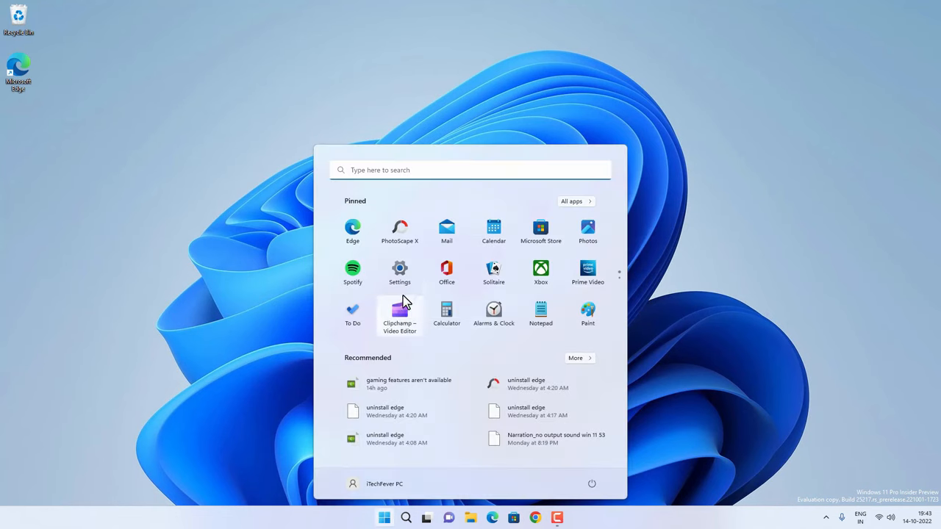
Step: Reopen Settings at Apps > Installed apps and show the three-dot menu for Xbox Game Bar
click(400, 268)
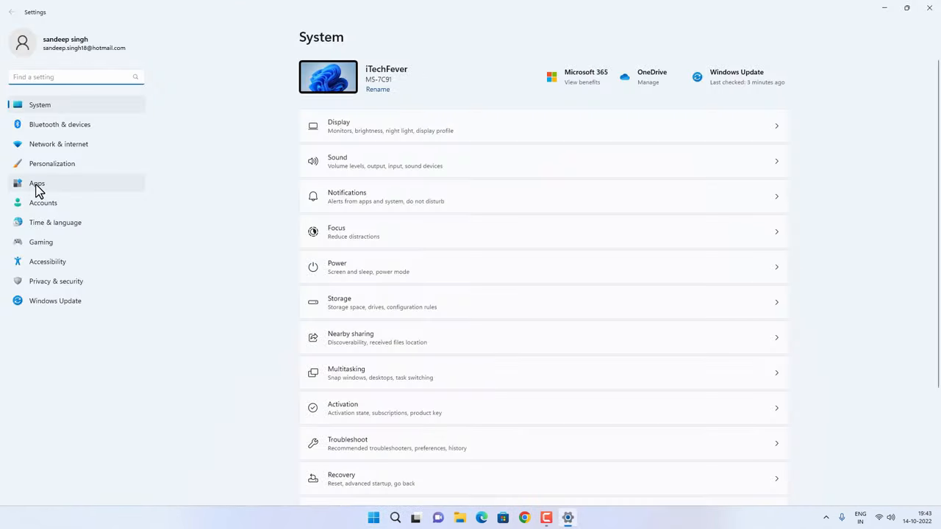
click(37, 182)
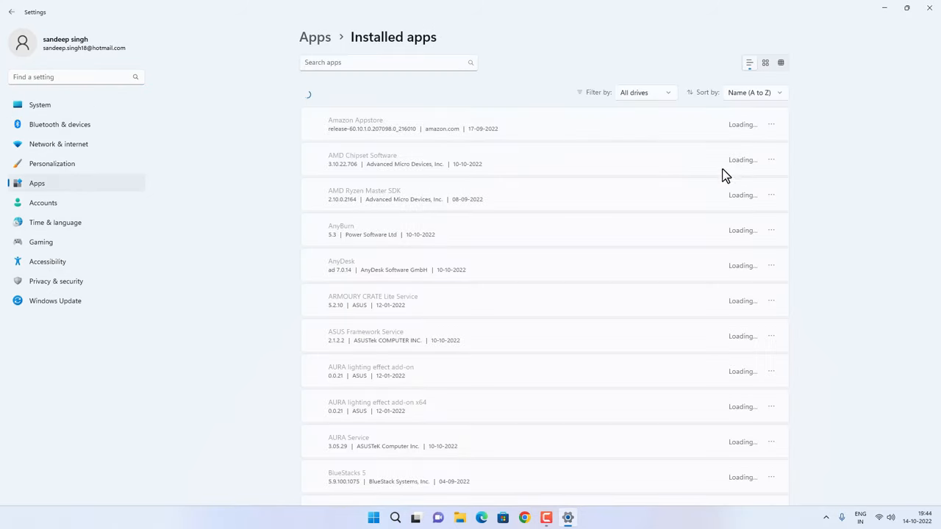
scroll(down, 3)
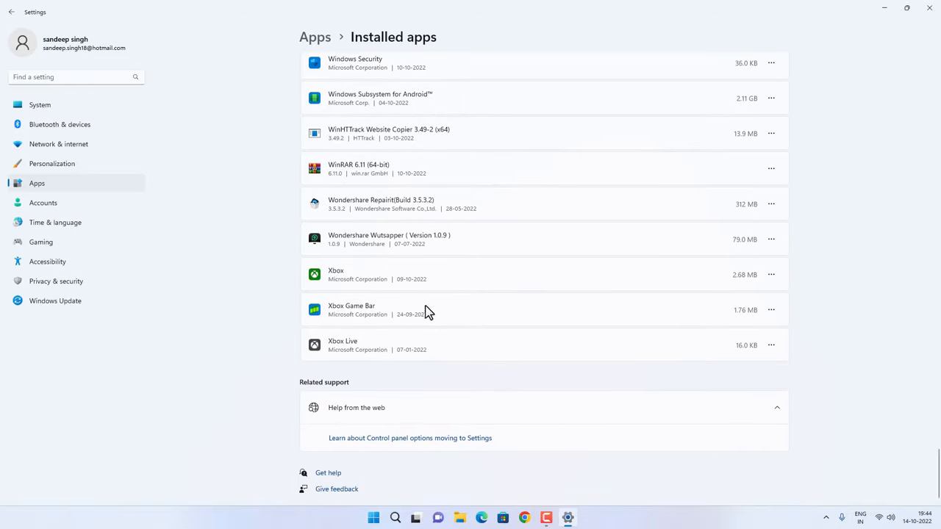
mouse_move(450, 312)
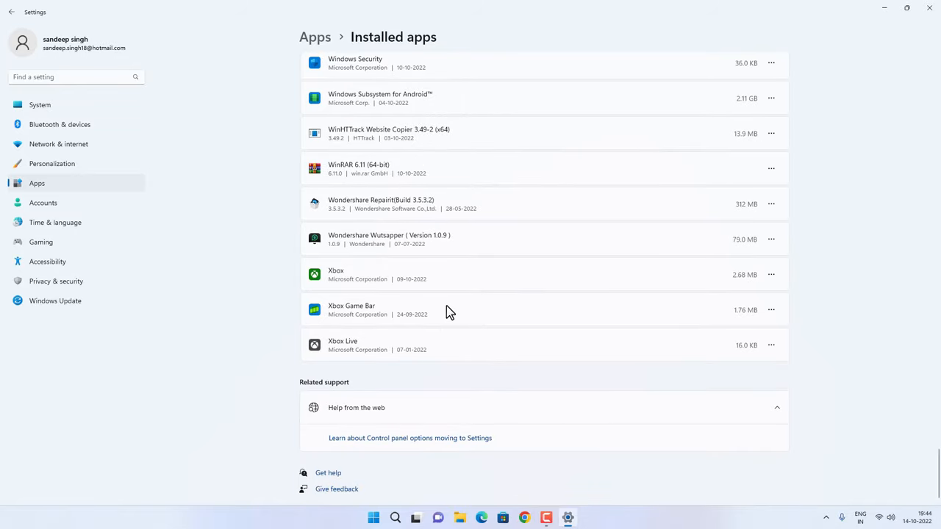
click(770, 308)
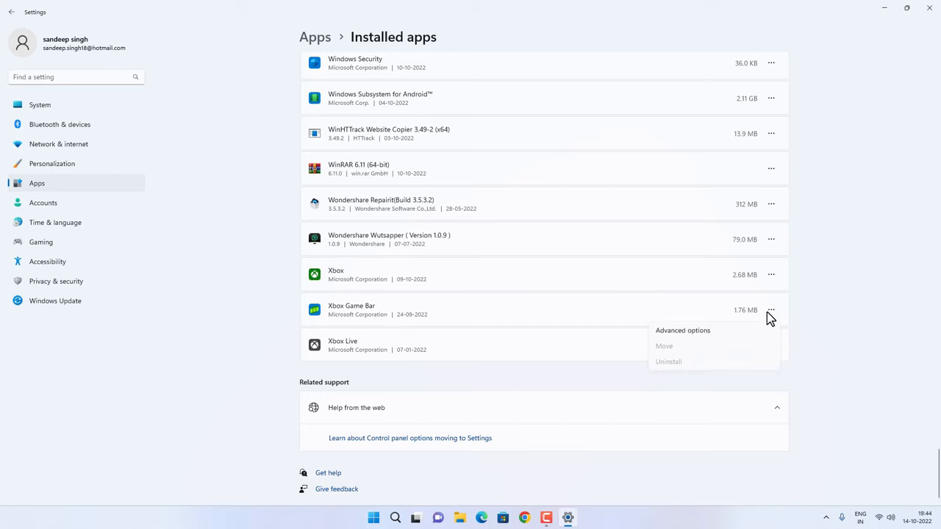
mouse_move(720, 335)
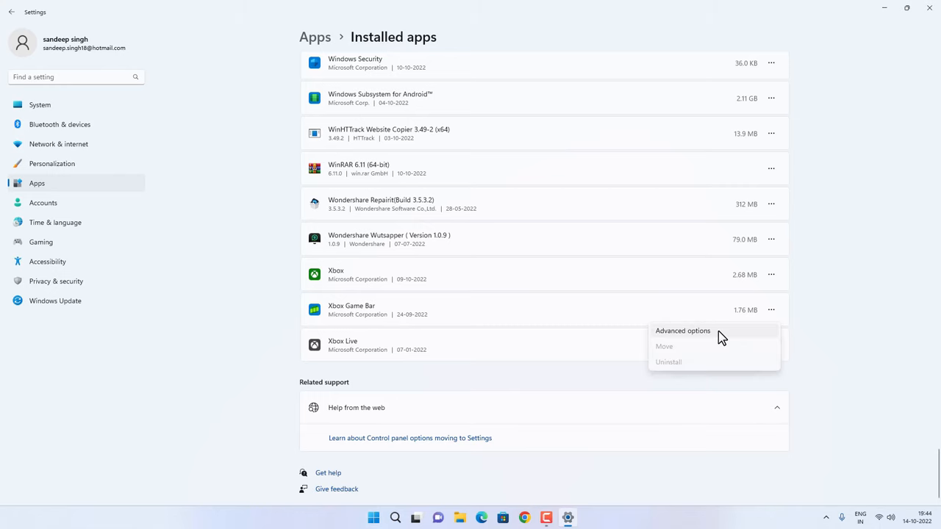
Step: From Xbox Game Bar's Advanced options, run Reset and then Repair until both show checkmarks
click(682, 331)
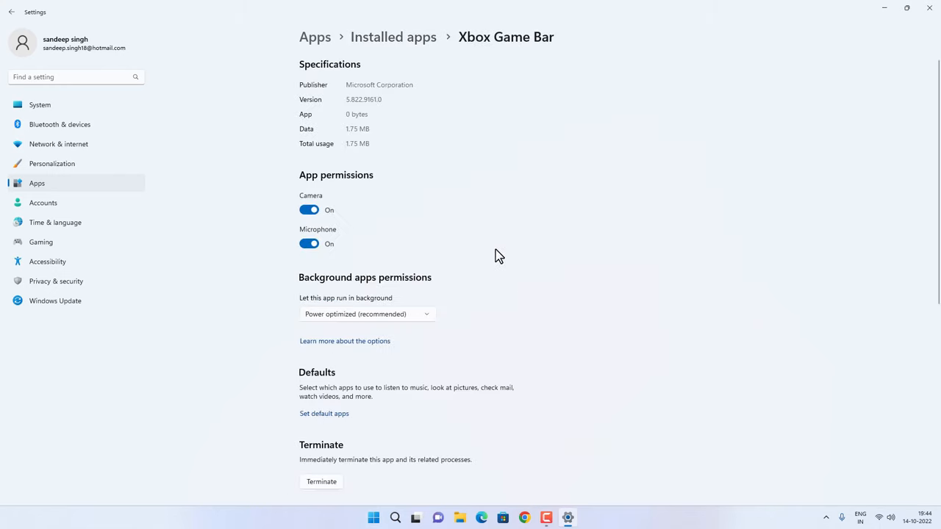
mouse_move(288, 259)
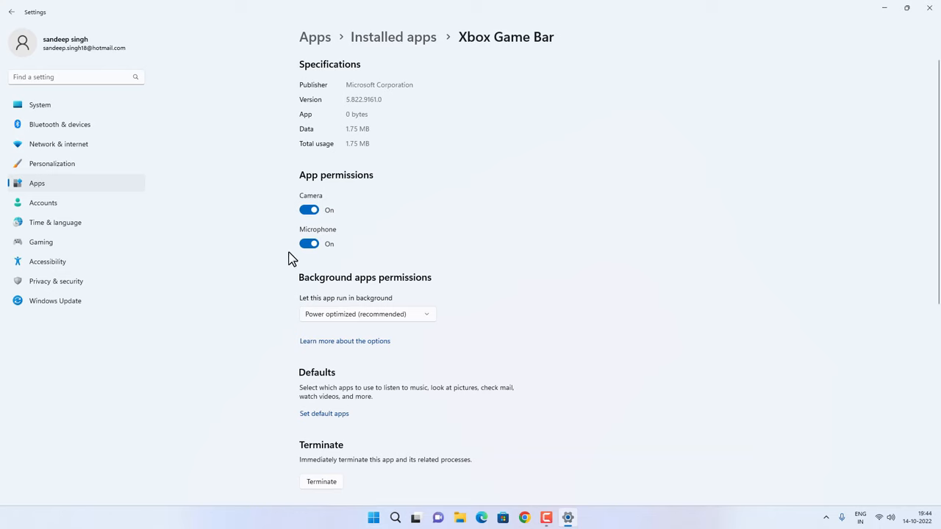
scroll(down, 3)
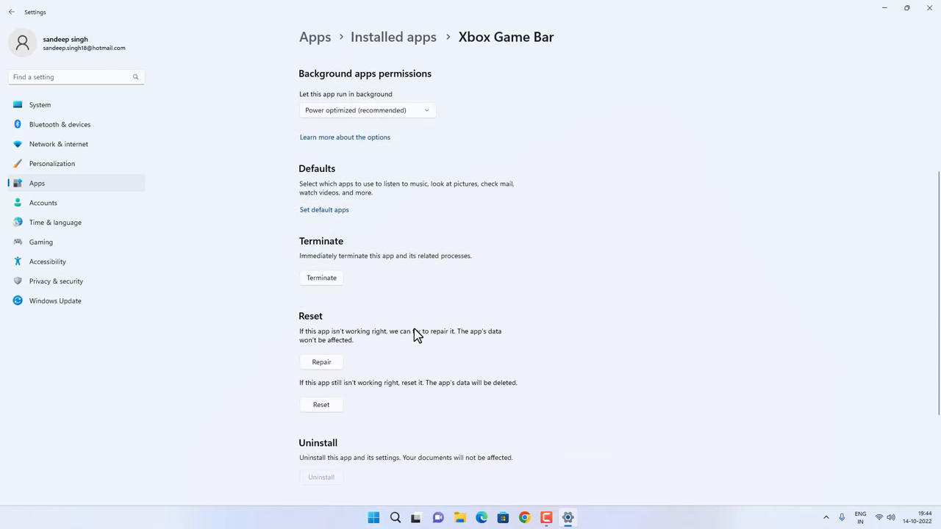
mouse_move(320, 406)
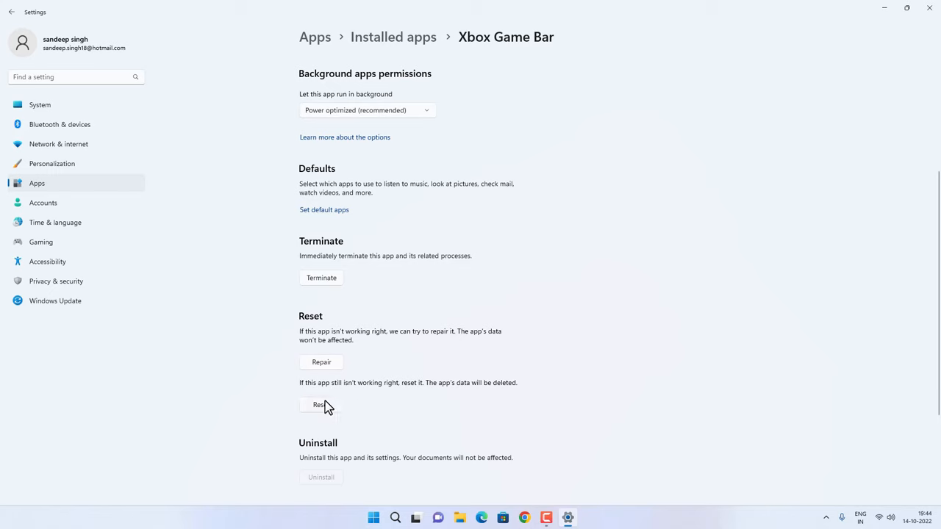
click(321, 406)
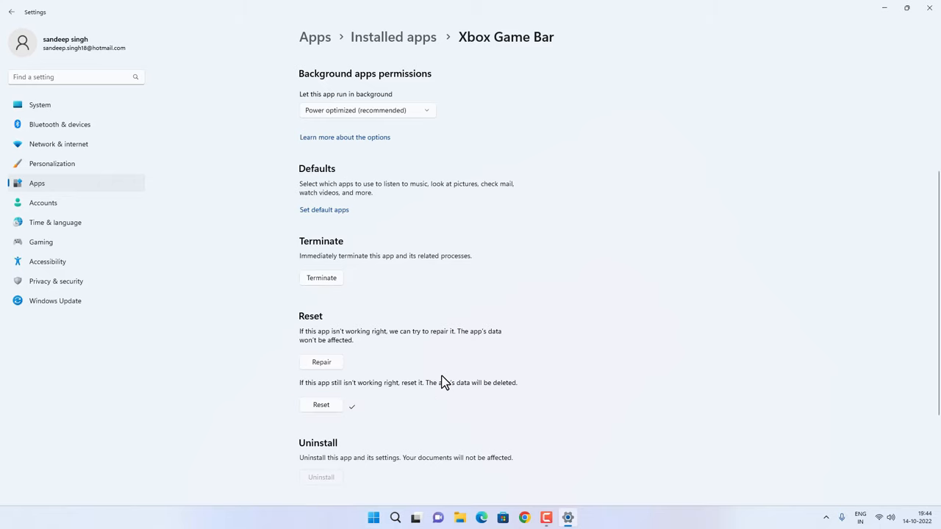
mouse_move(321, 361)
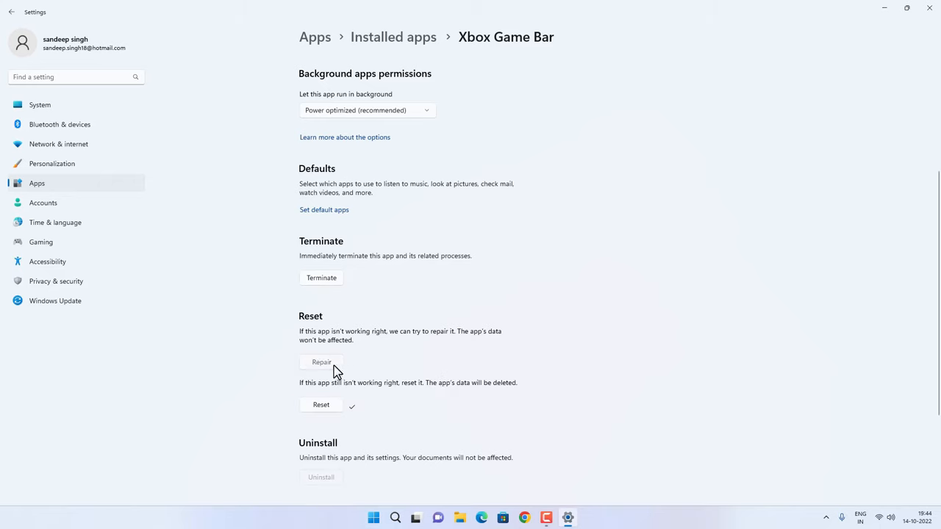
click(320, 362)
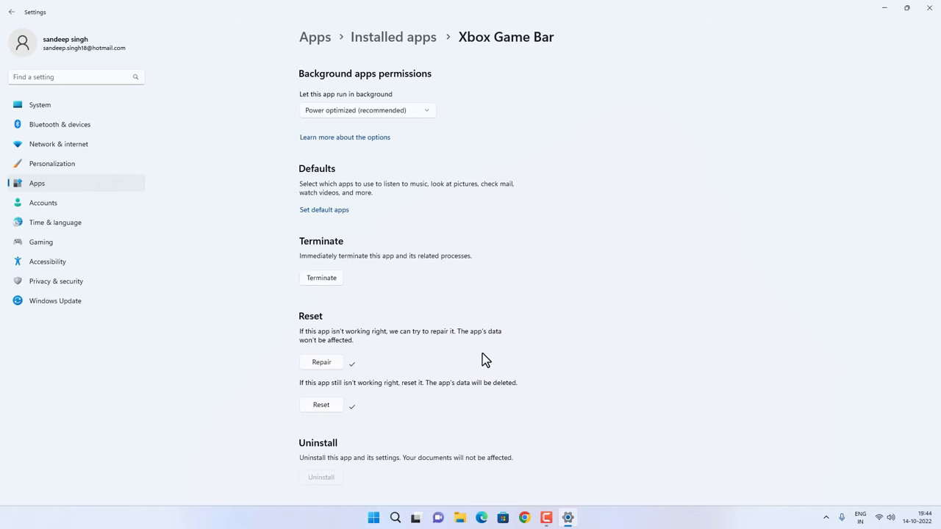
scroll(down, 3)
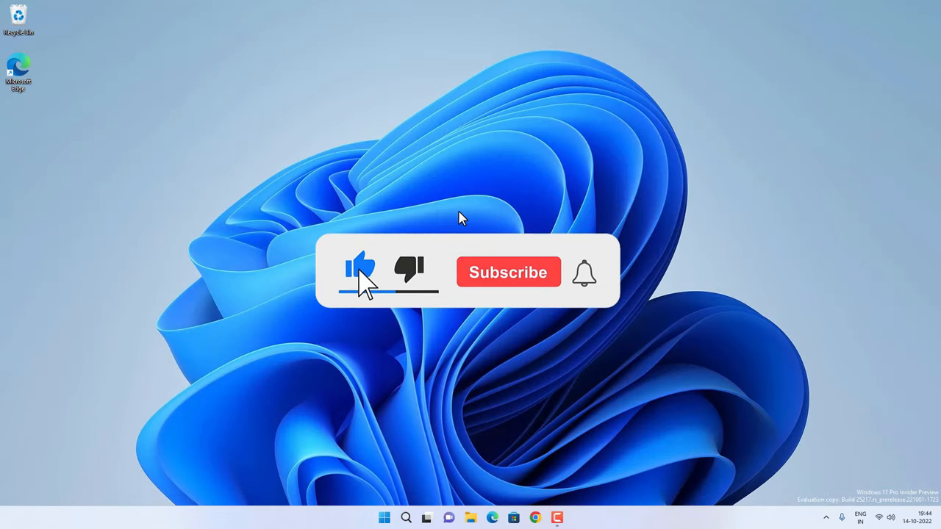
Step: Close the Settings window and return to the empty desktop
click(509, 272)
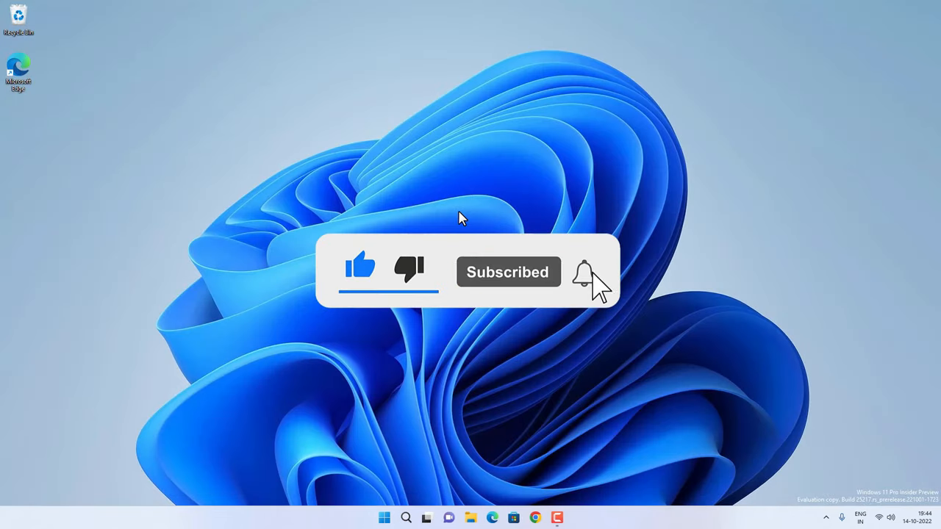
click(585, 272)
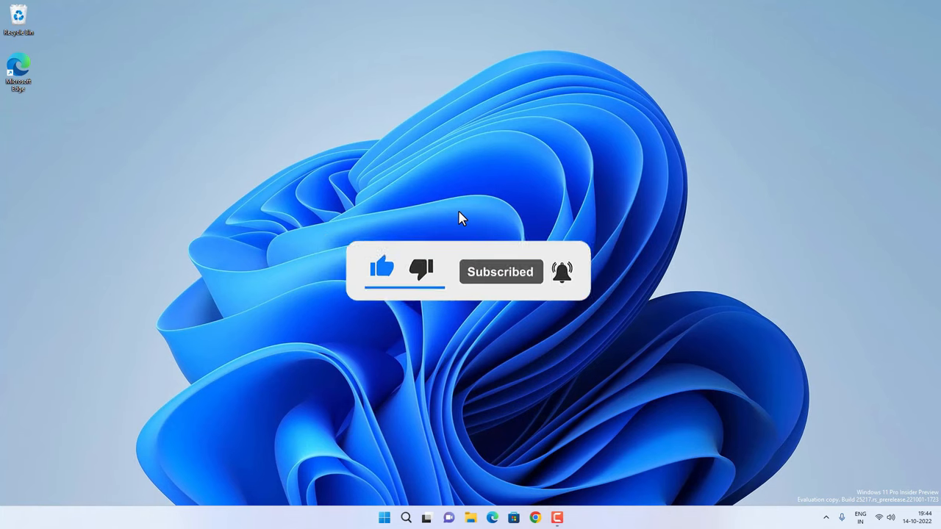